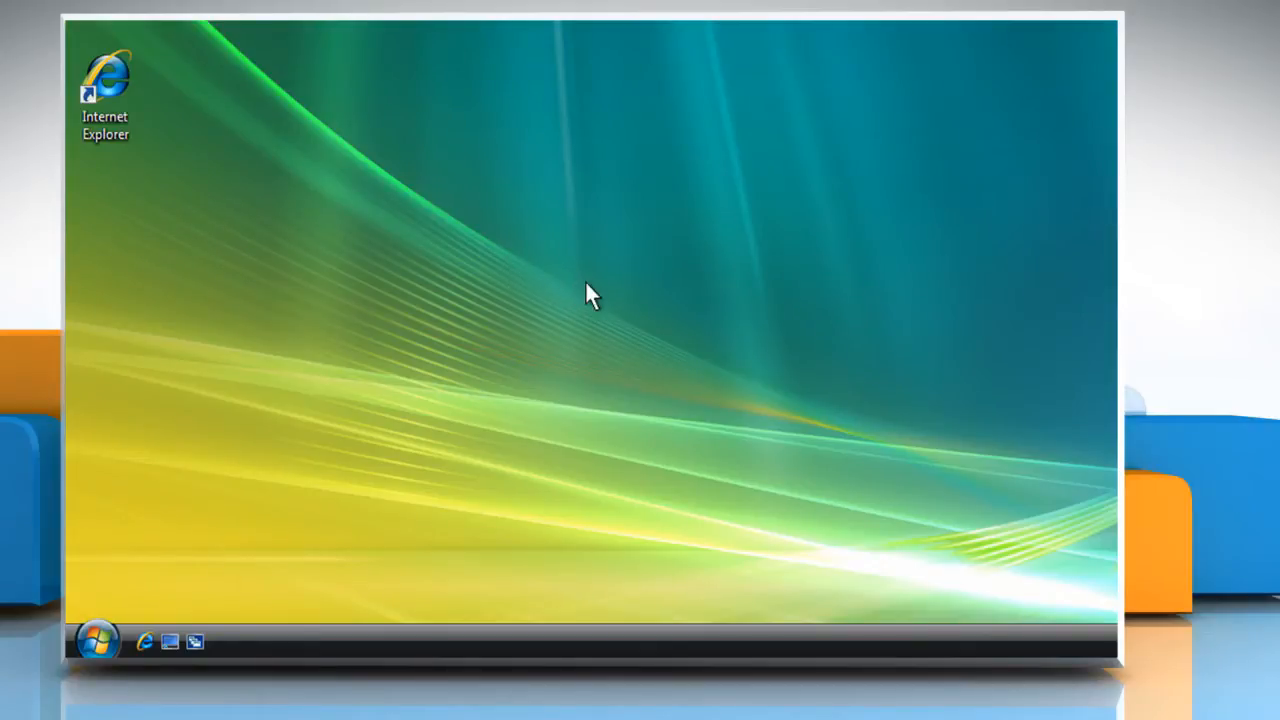
mouse_move(98, 640)
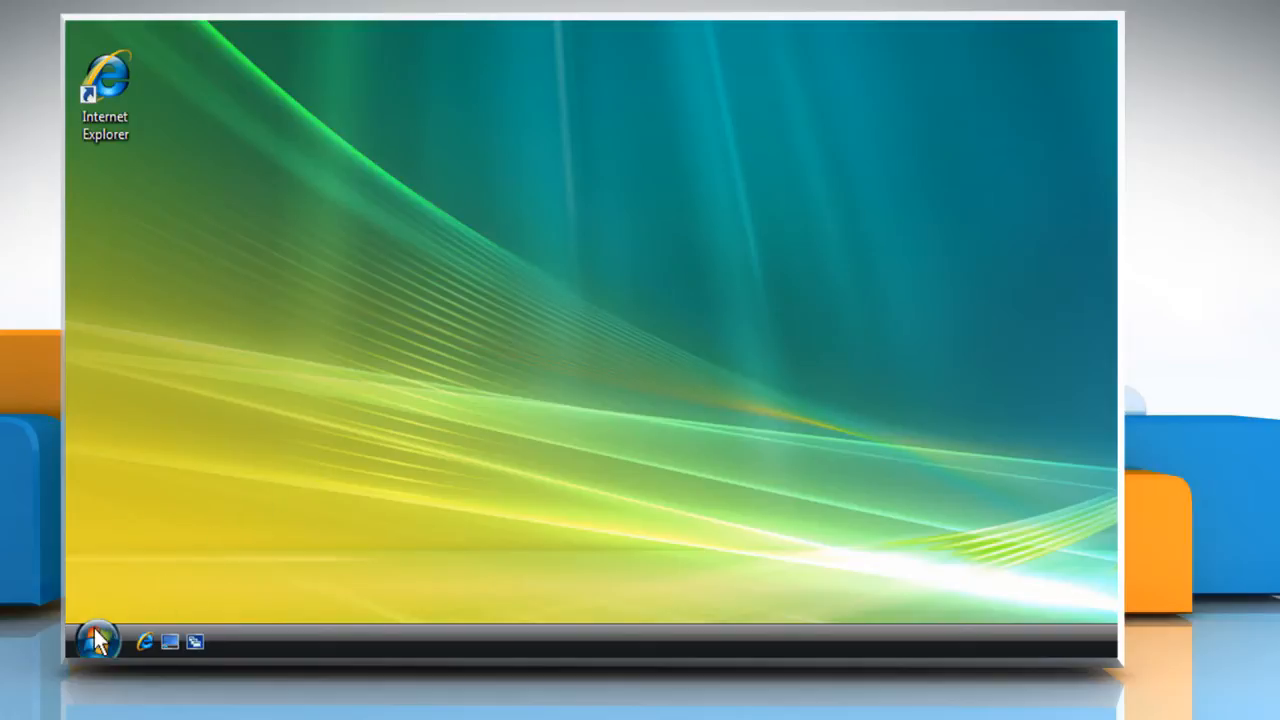
Go to Control Panel's User Accounts page and choose 'Manage another account'.
click(98, 642)
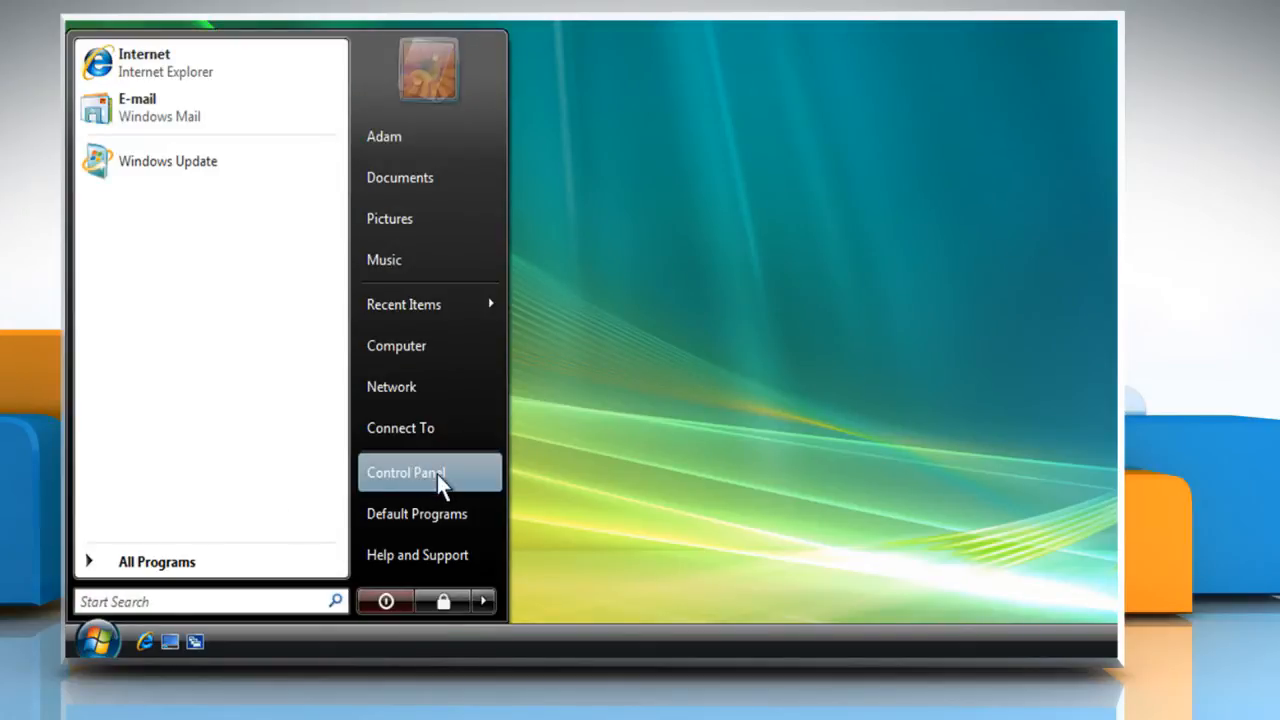
click(405, 472)
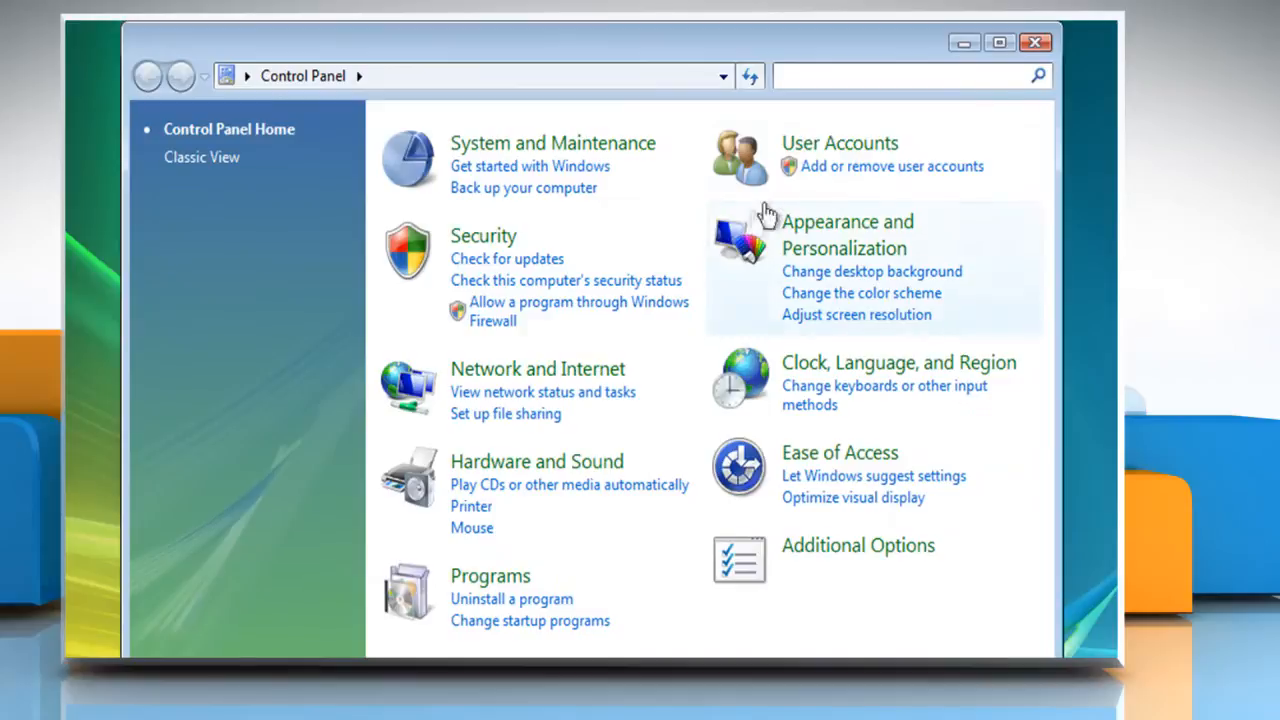
click(840, 143)
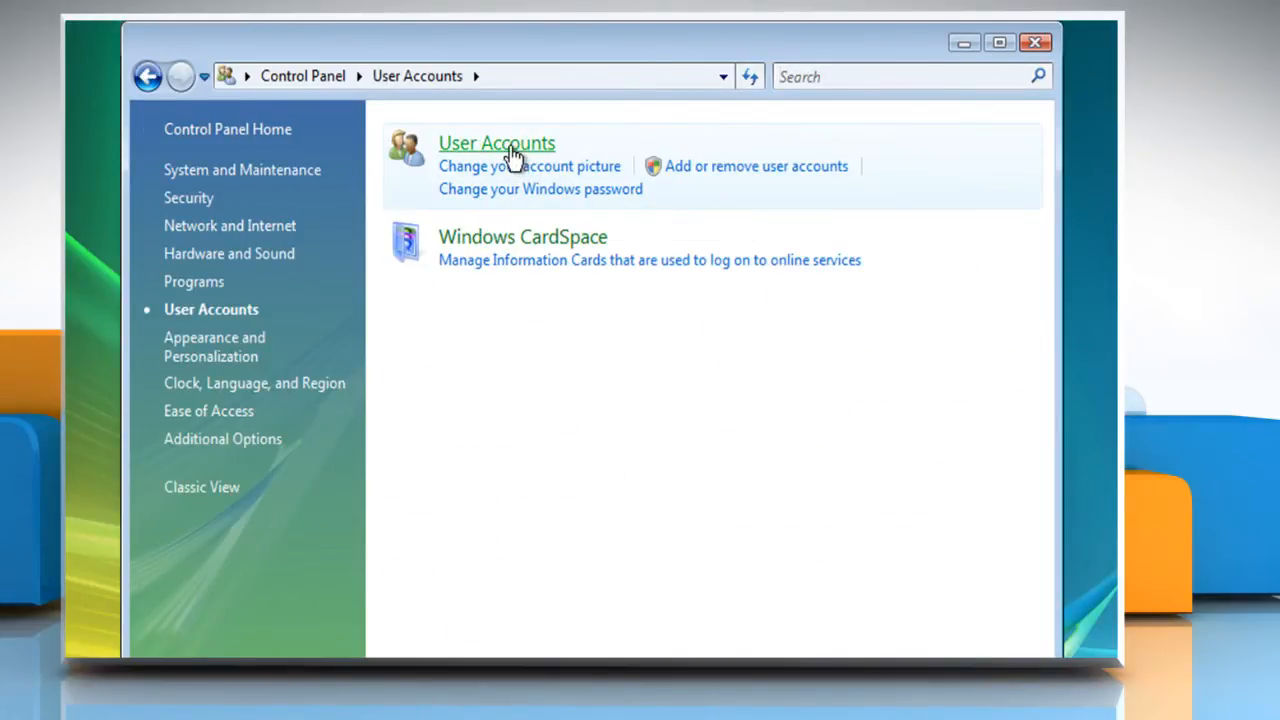
click(496, 143)
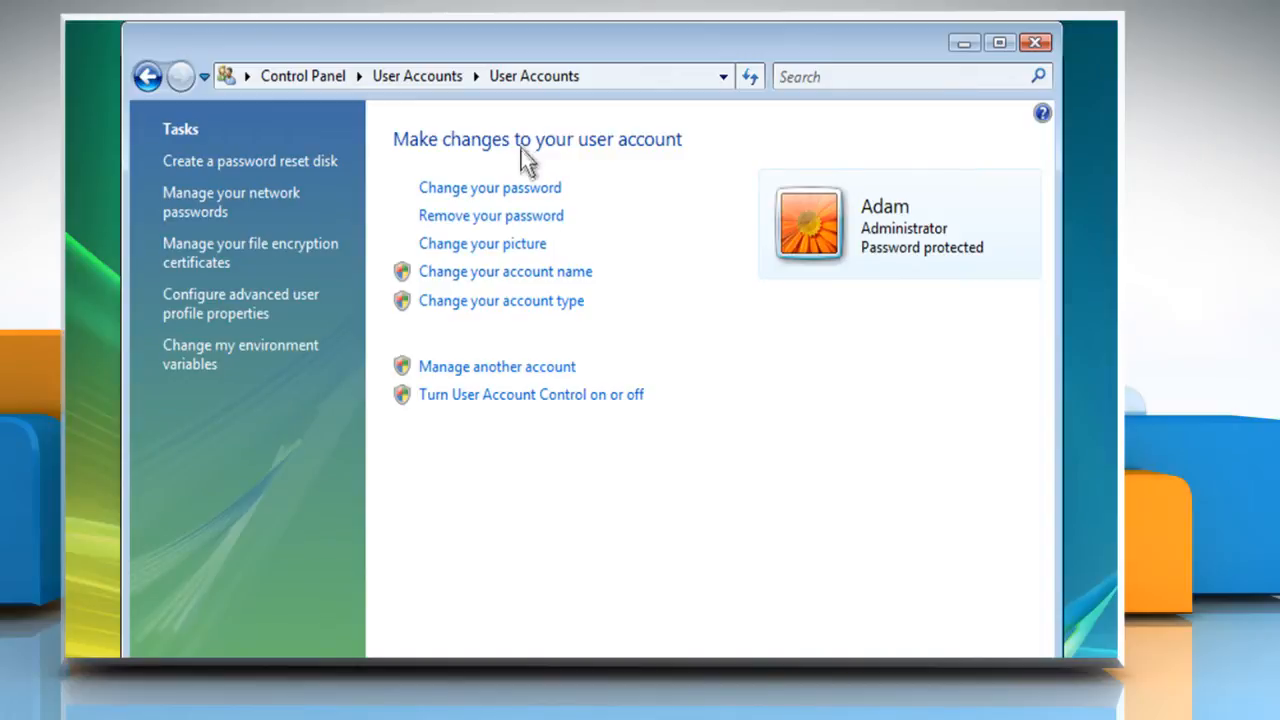
mouse_move(499, 376)
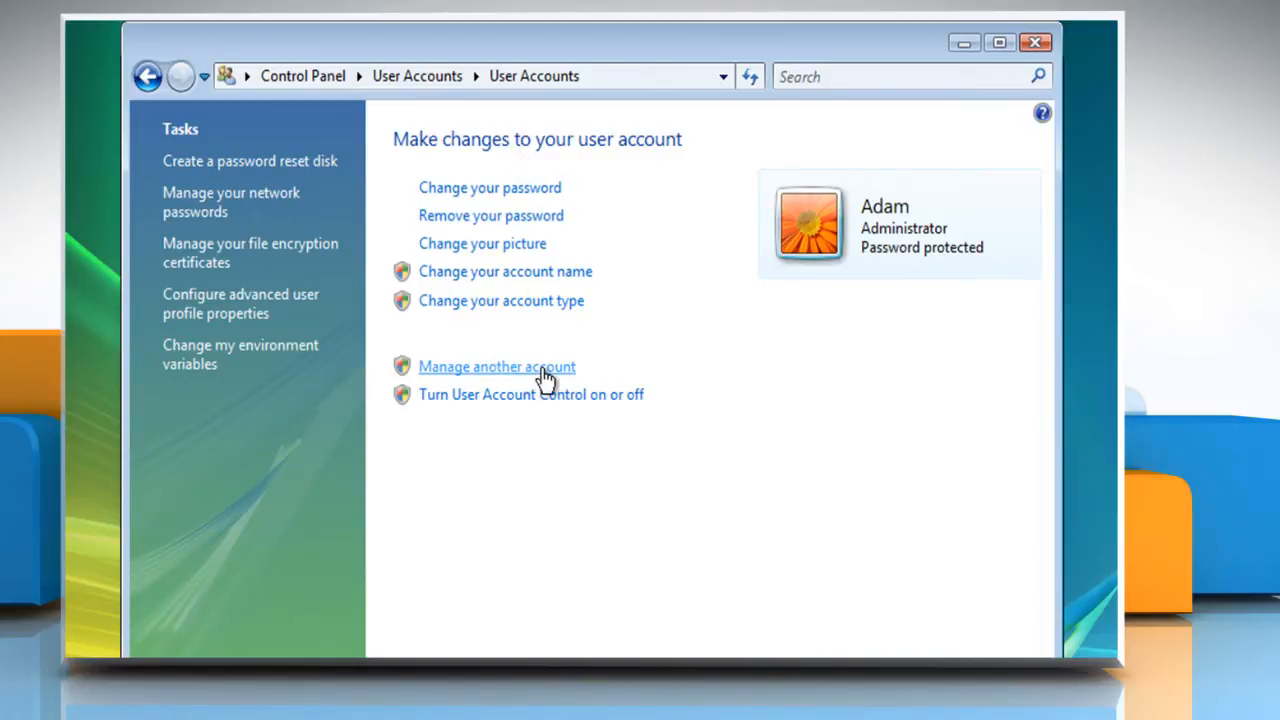
click(497, 367)
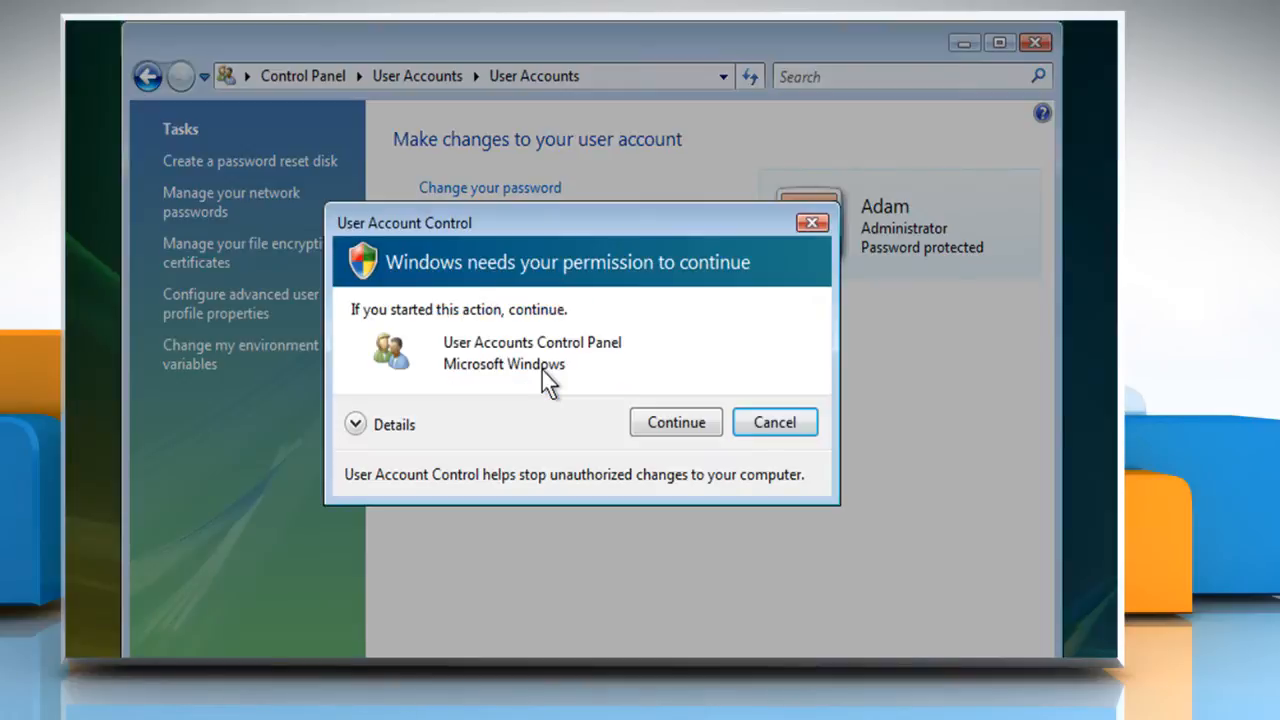
mouse_move(602, 408)
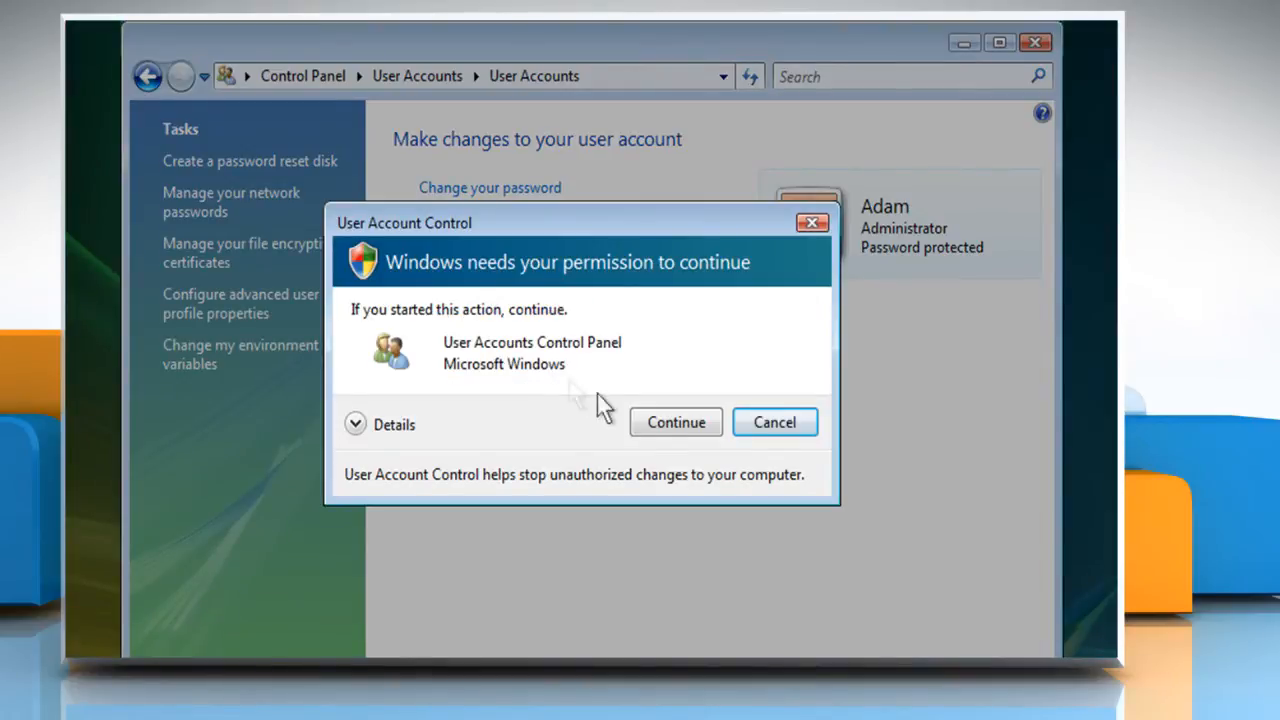
Continue past User Account Control and start 'Create a new account'.
click(675, 422)
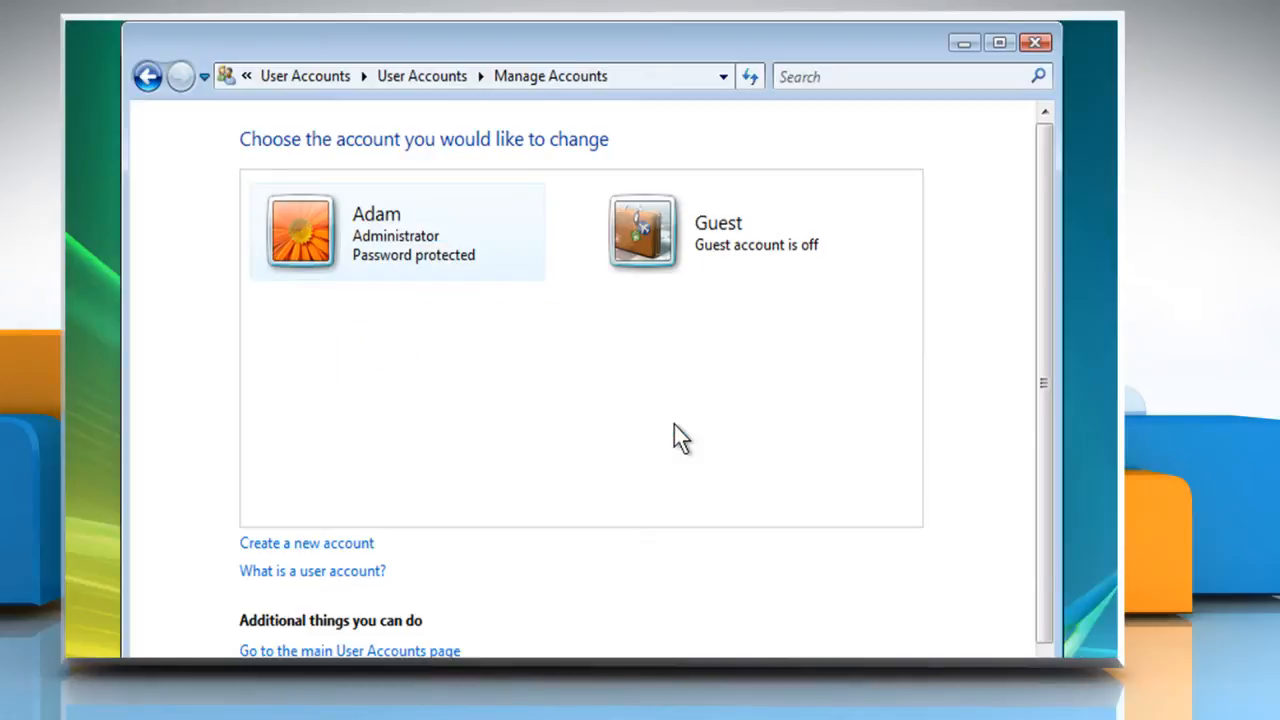
mouse_move(437, 515)
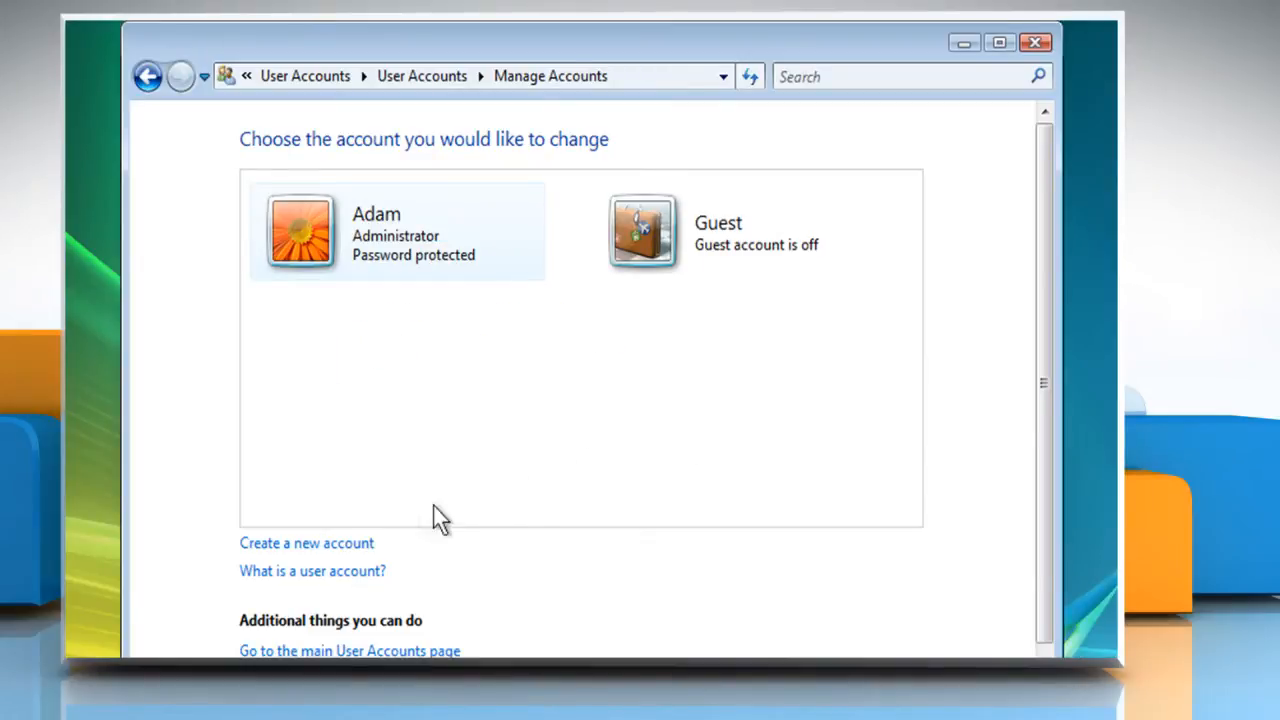
mouse_move(315, 552)
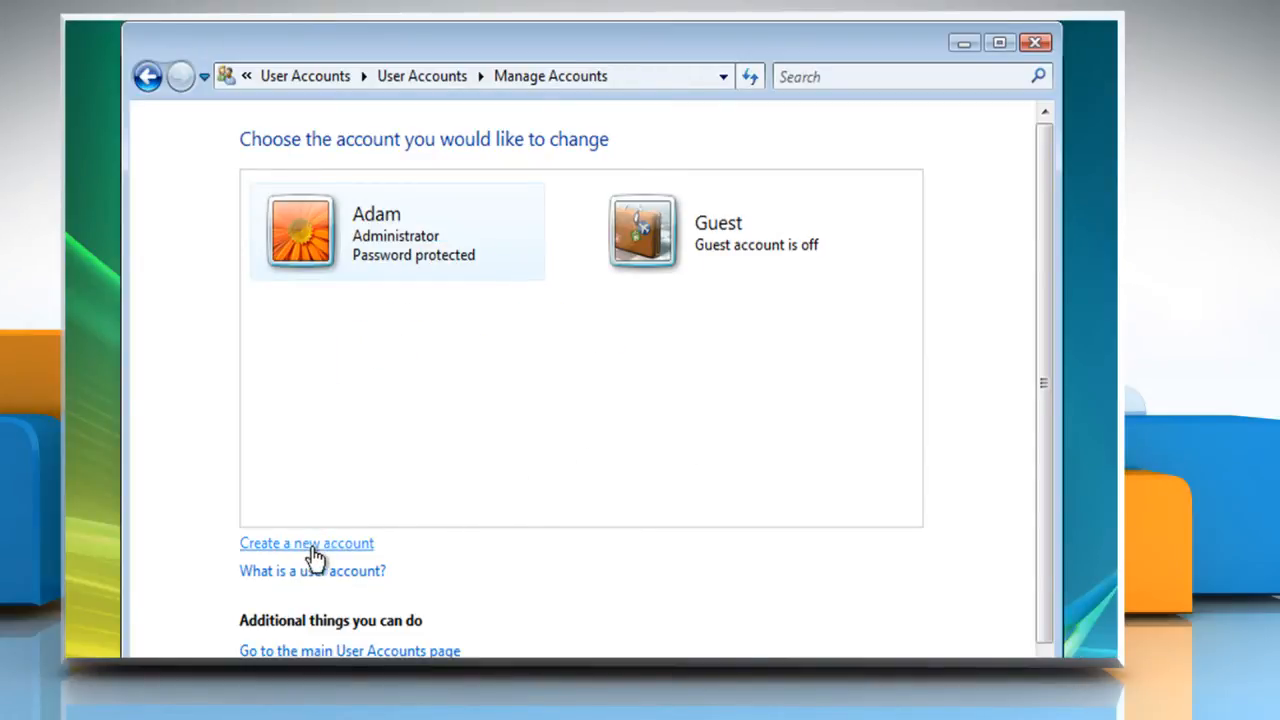
click(306, 543)
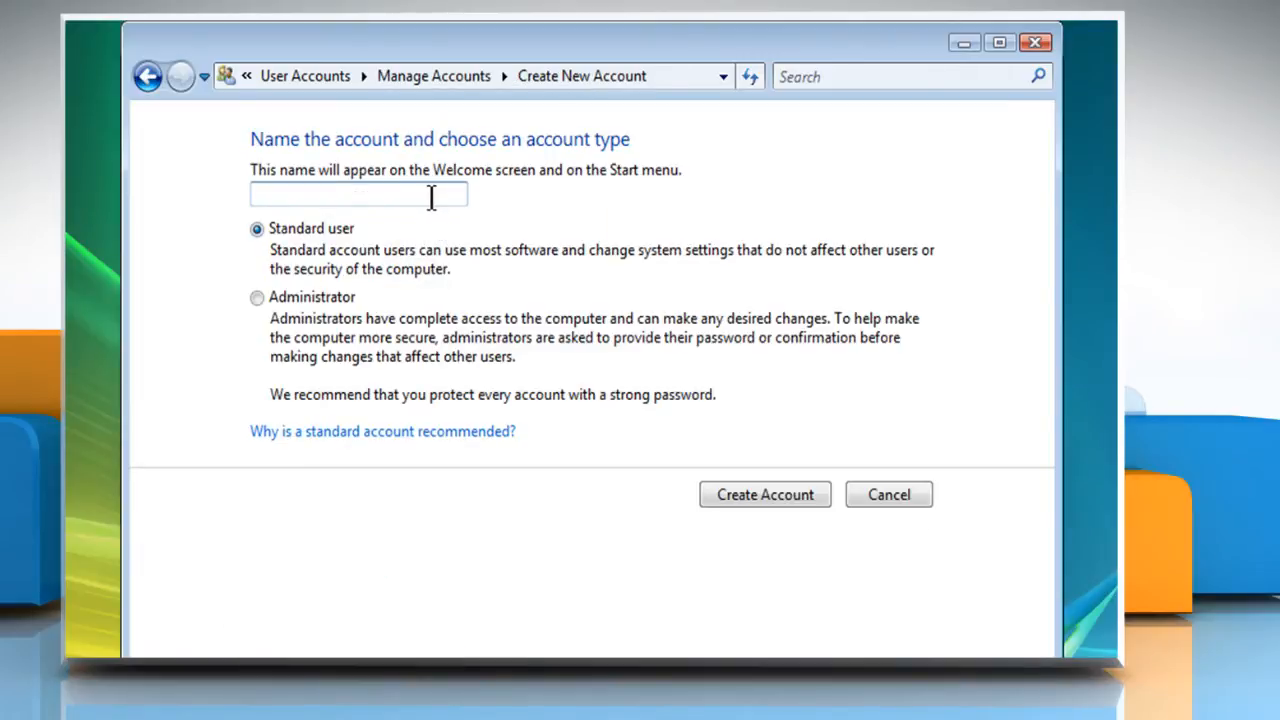
Create administrator account 'John', then close the Control Panel window.
text(John)
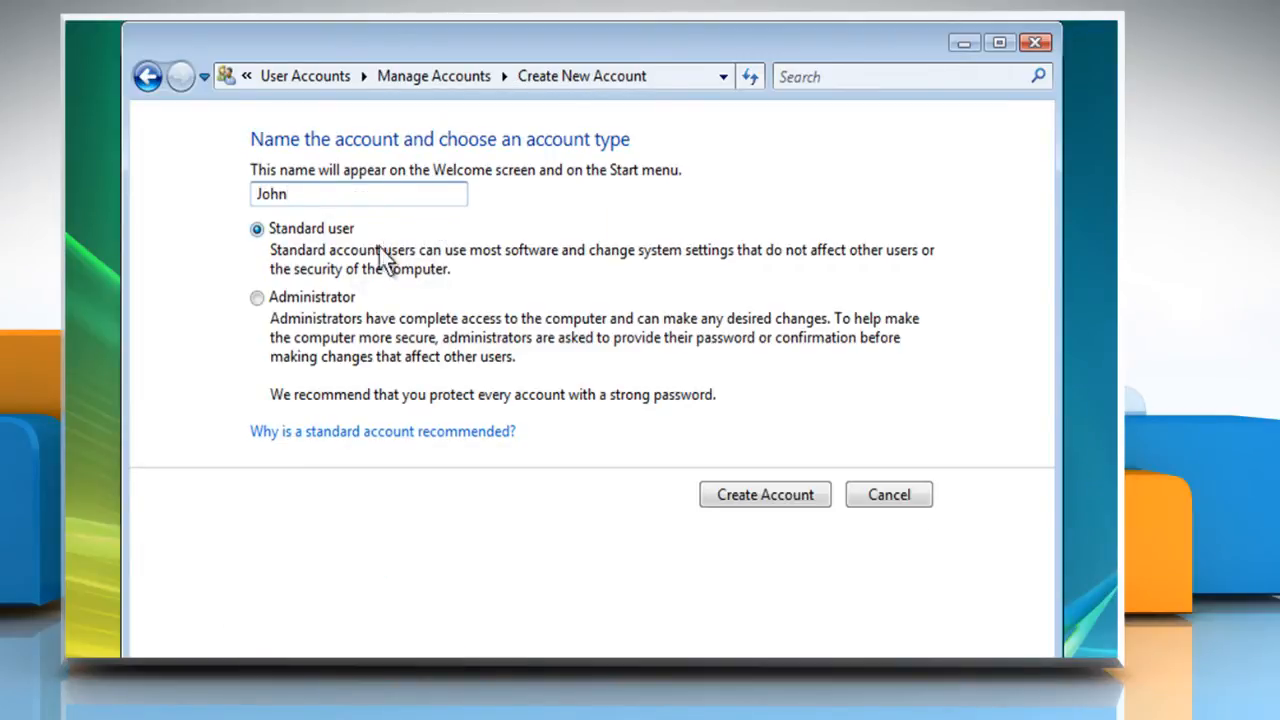
click(256, 297)
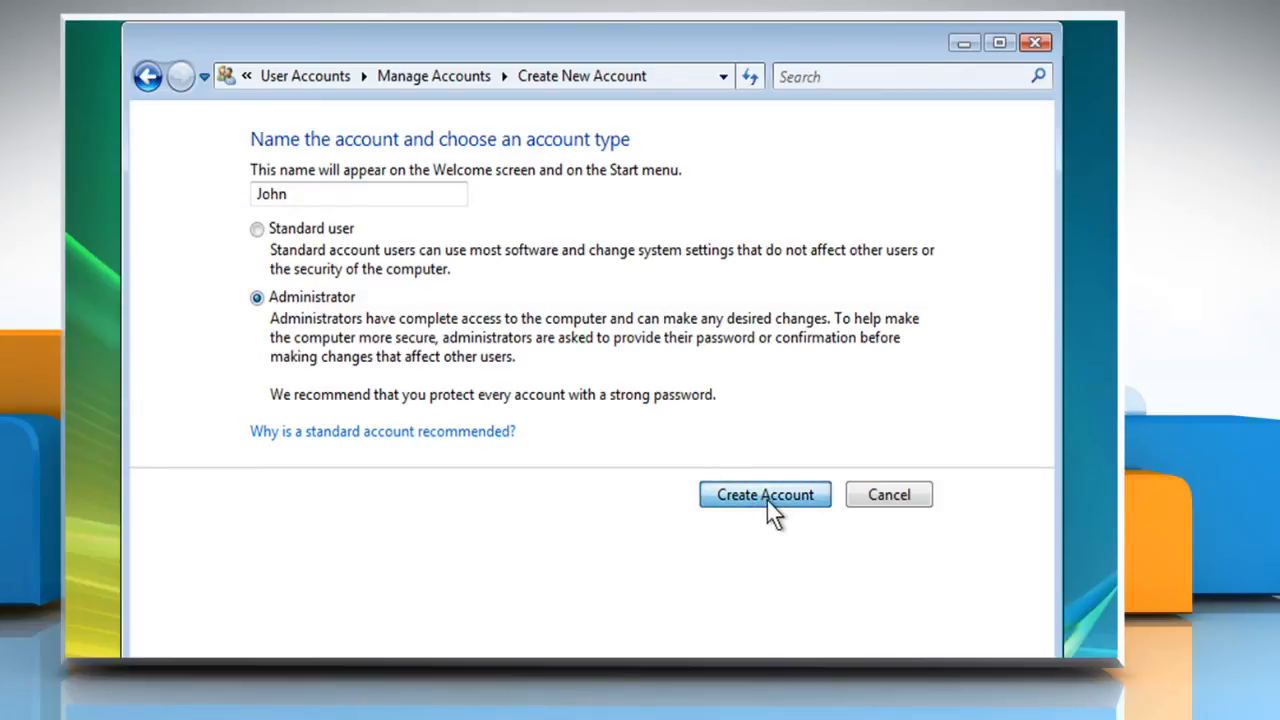
click(765, 494)
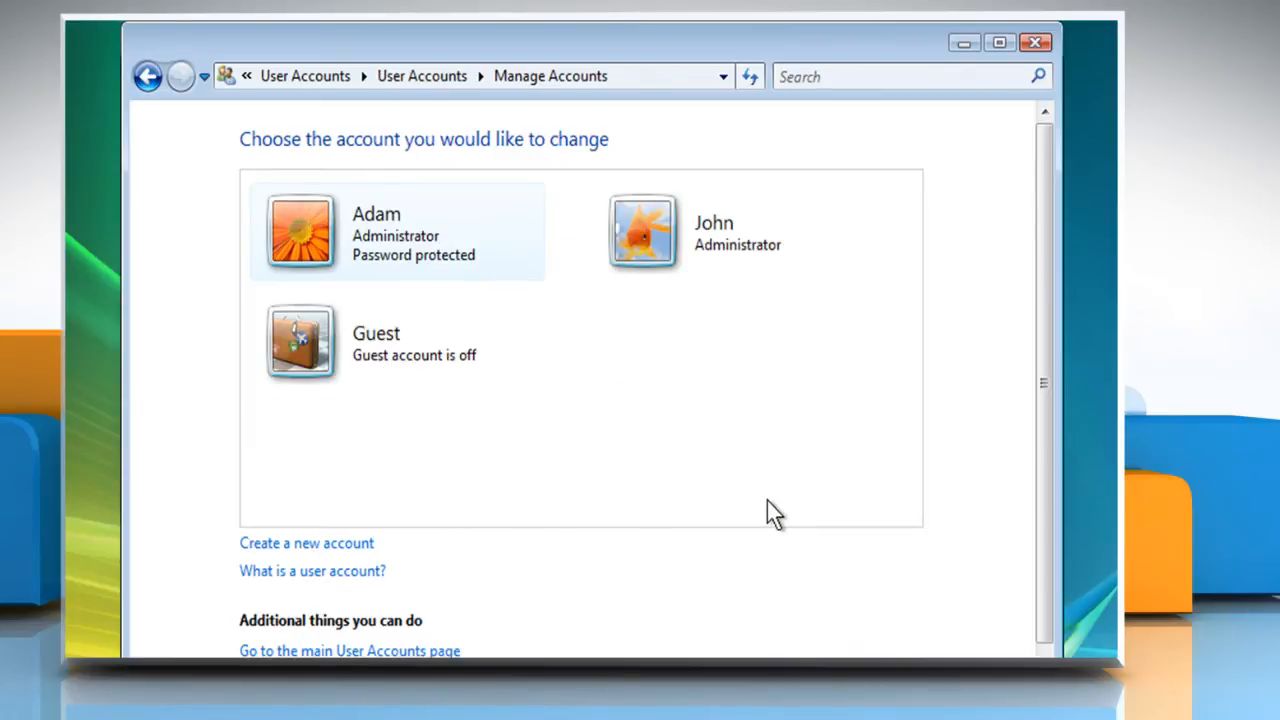
mouse_move(970, 150)
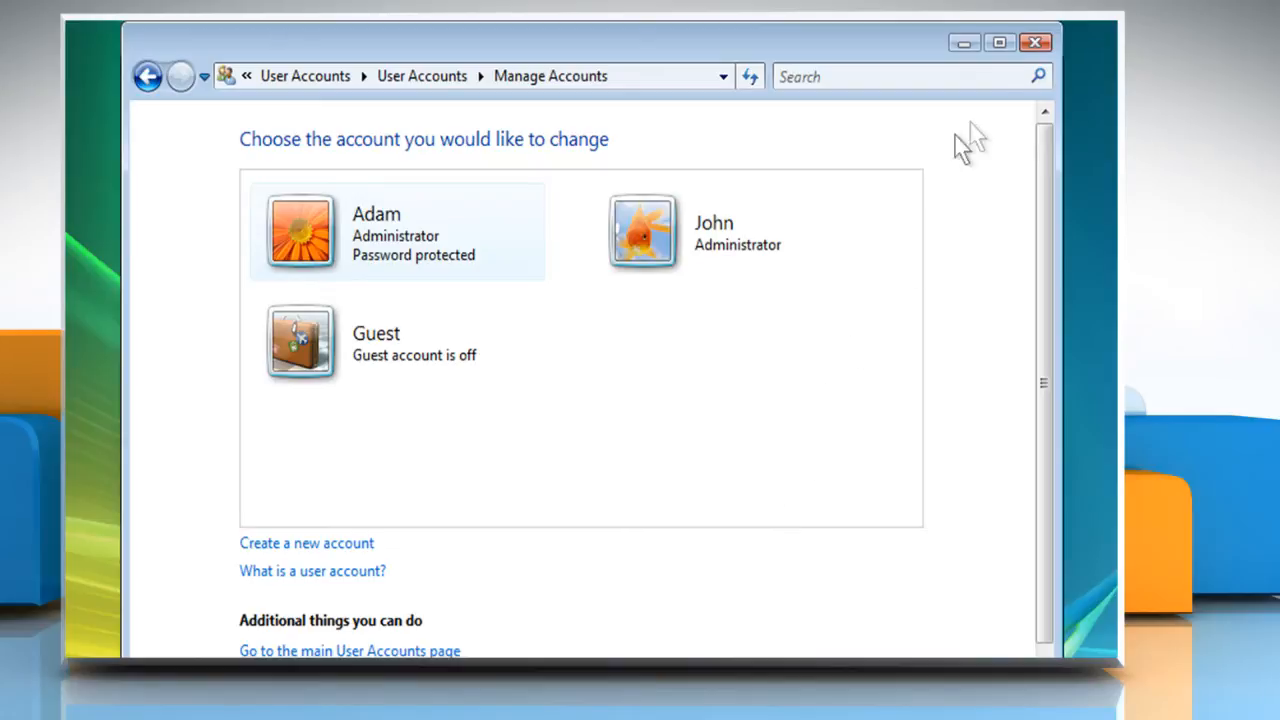
click(1035, 41)
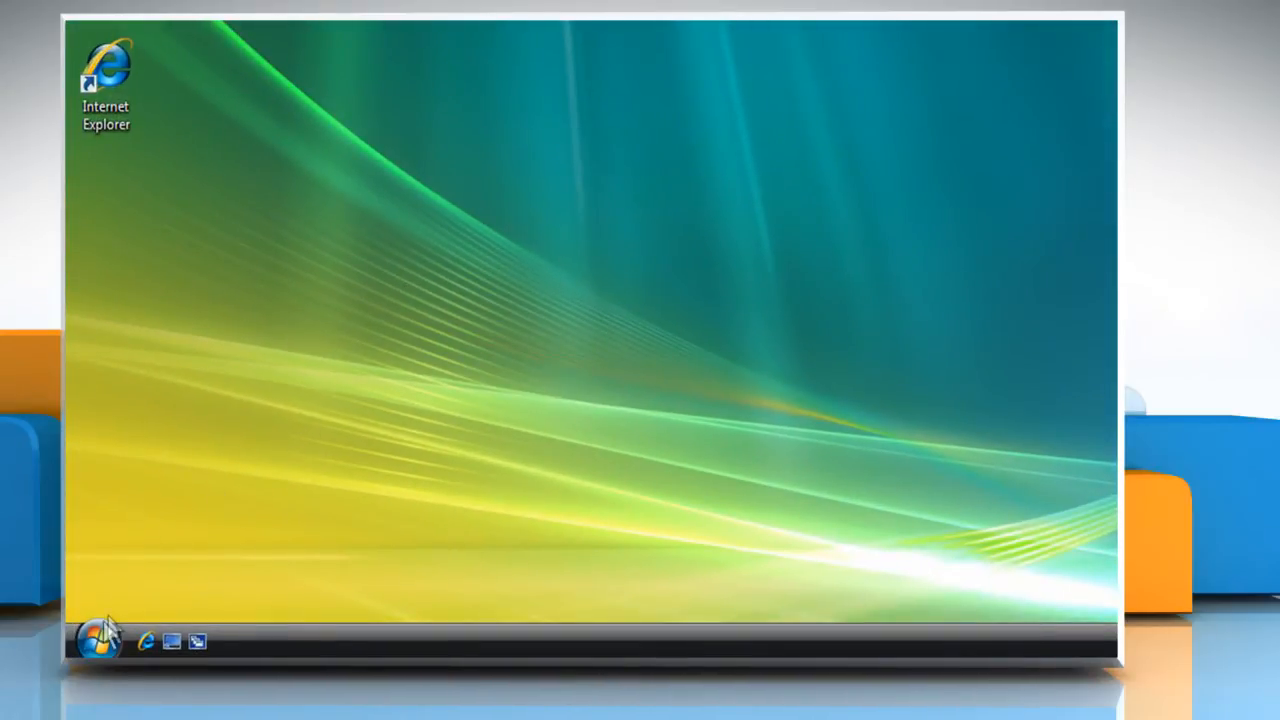
Open Documents from the Start menu and bring up Organize > Folder and Search Options.
click(97, 642)
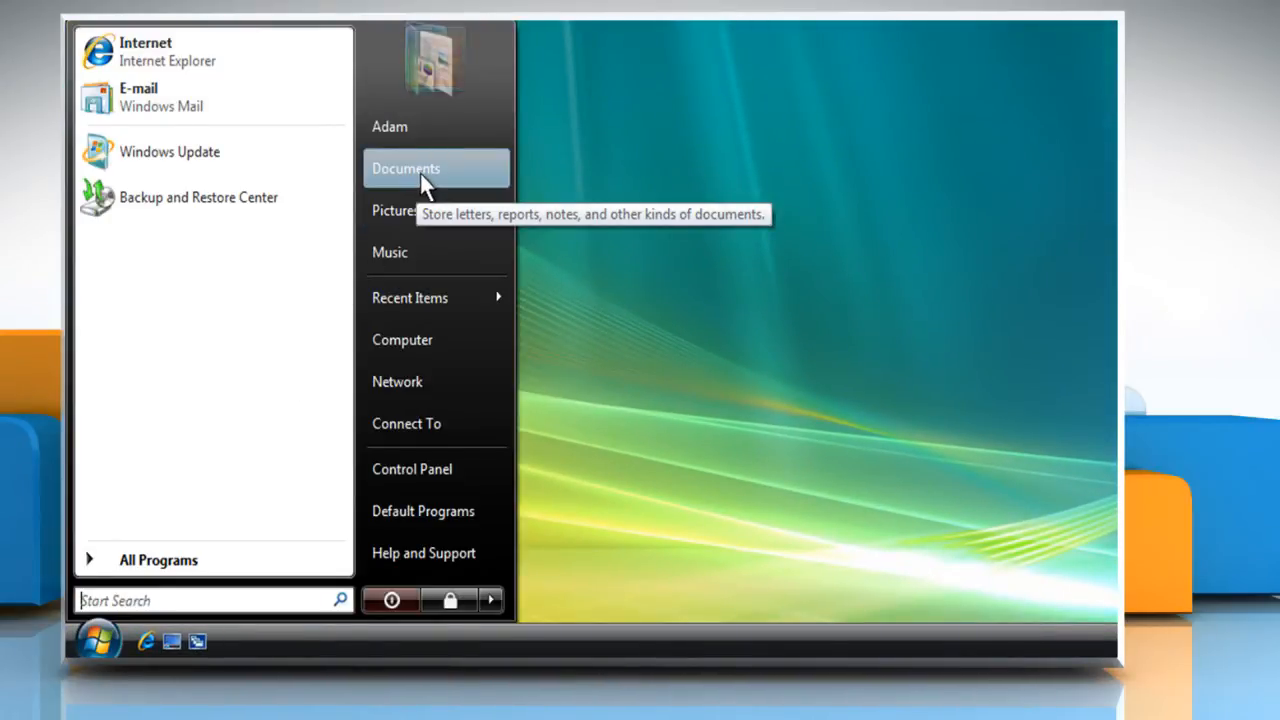
click(407, 168)
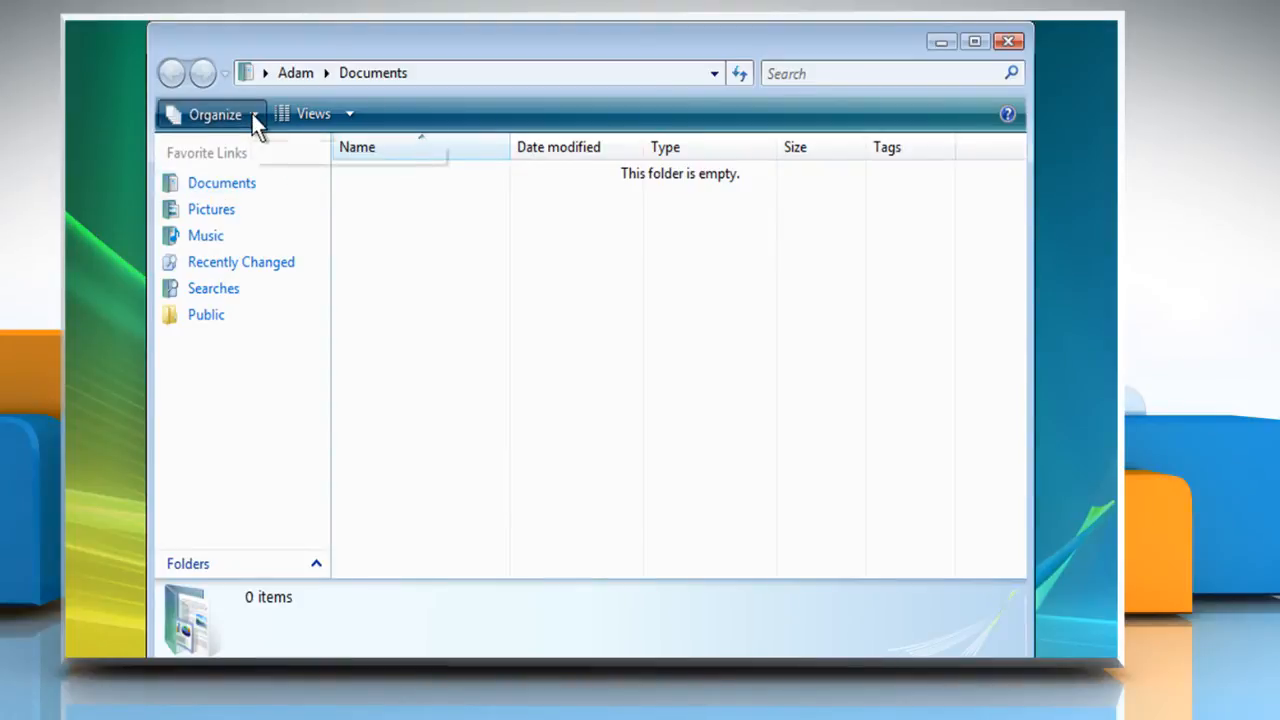
click(210, 114)
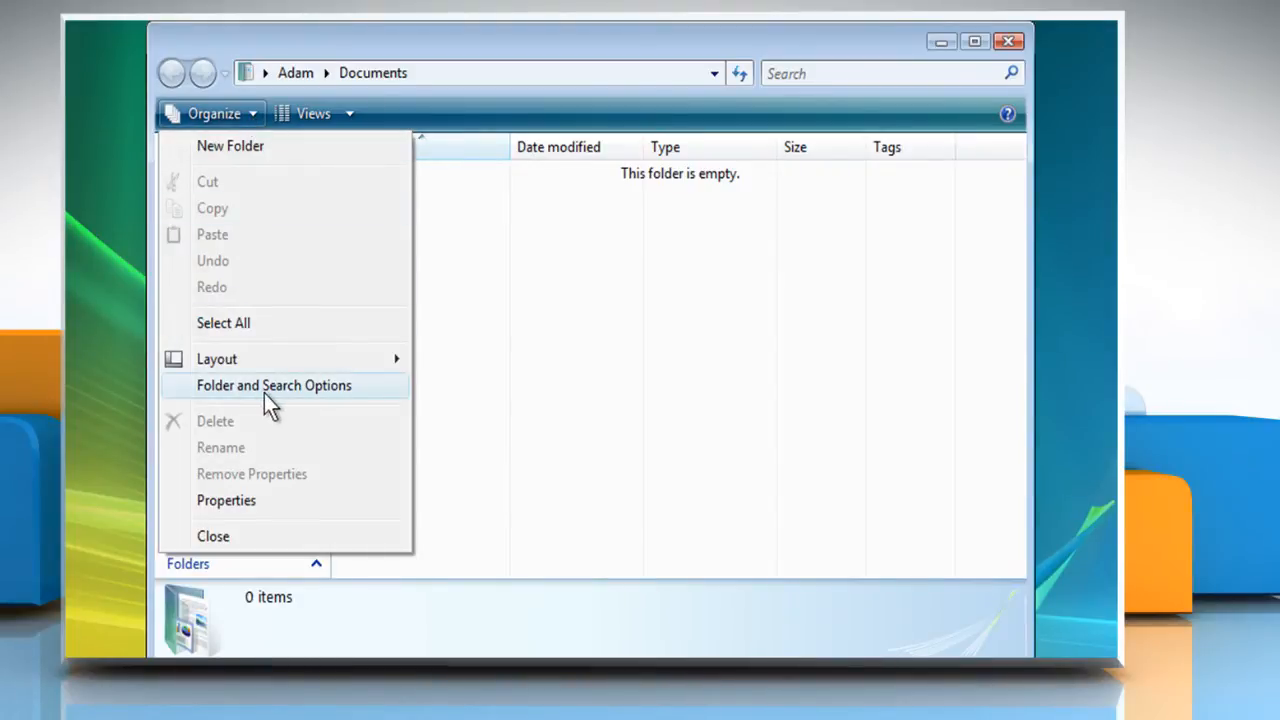
click(273, 385)
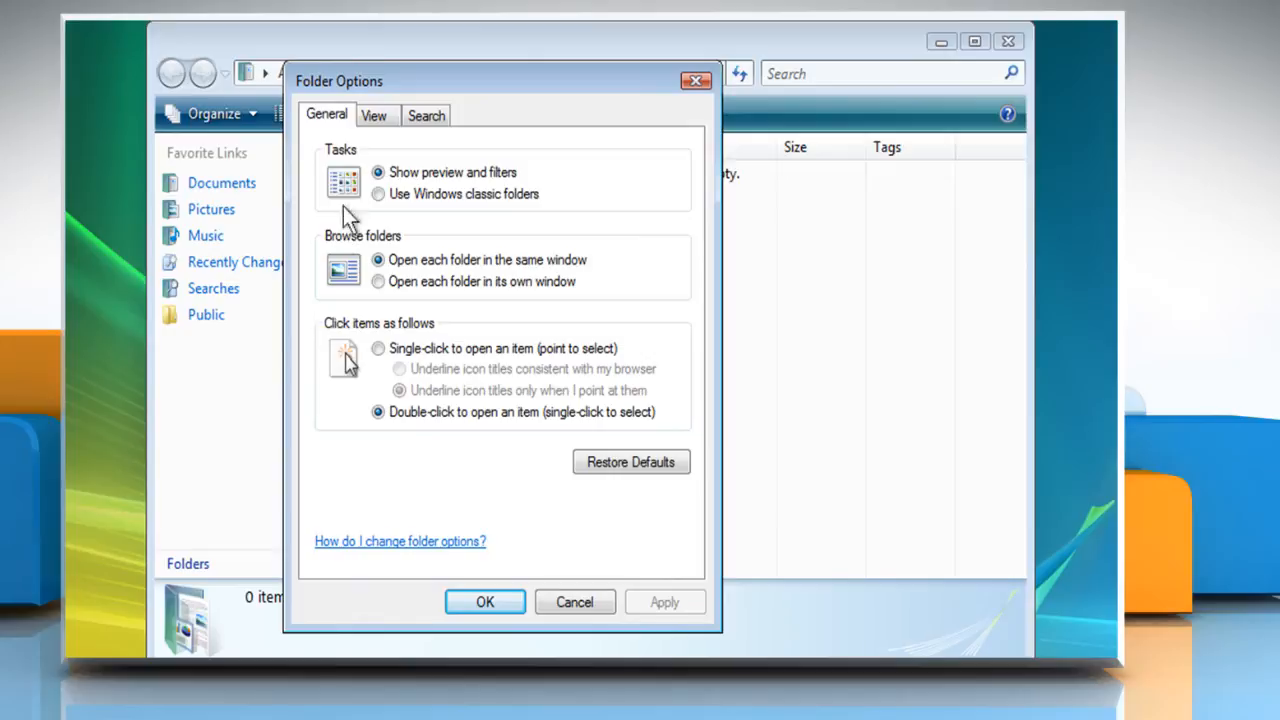
Show hidden files, unhide protected operating system files, confirm the warning, and apply.
click(374, 115)
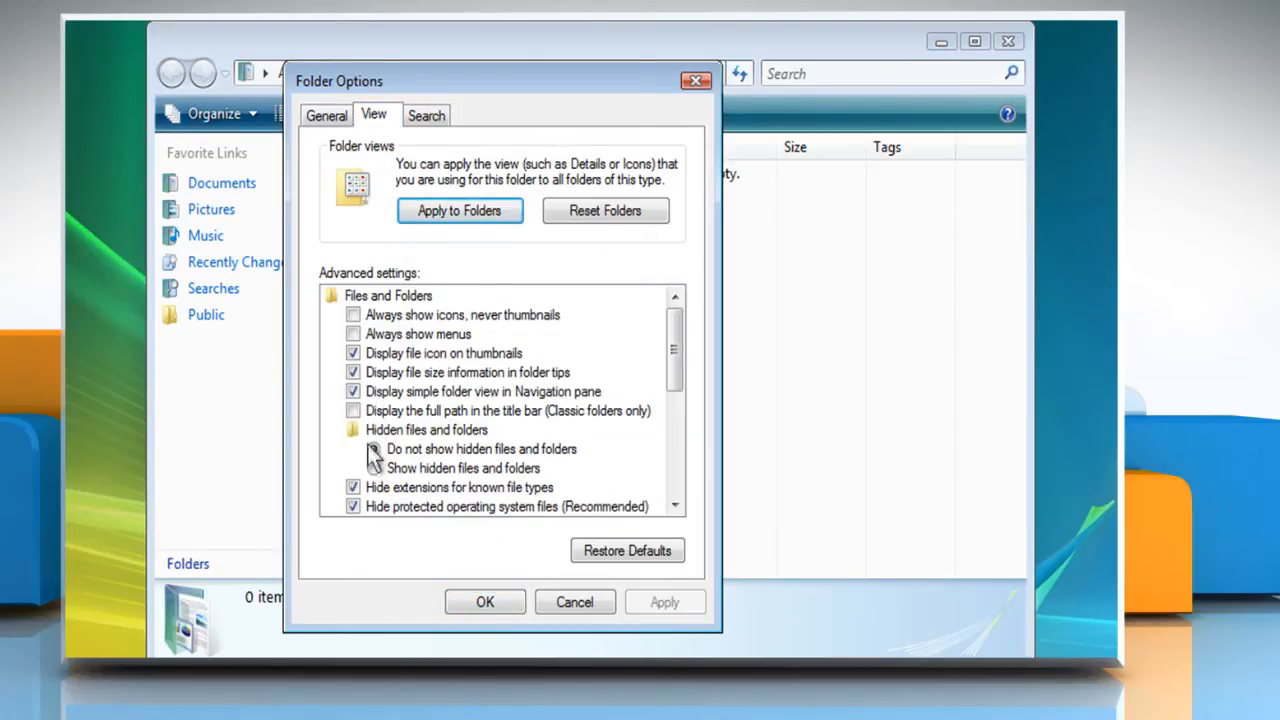
click(372, 468)
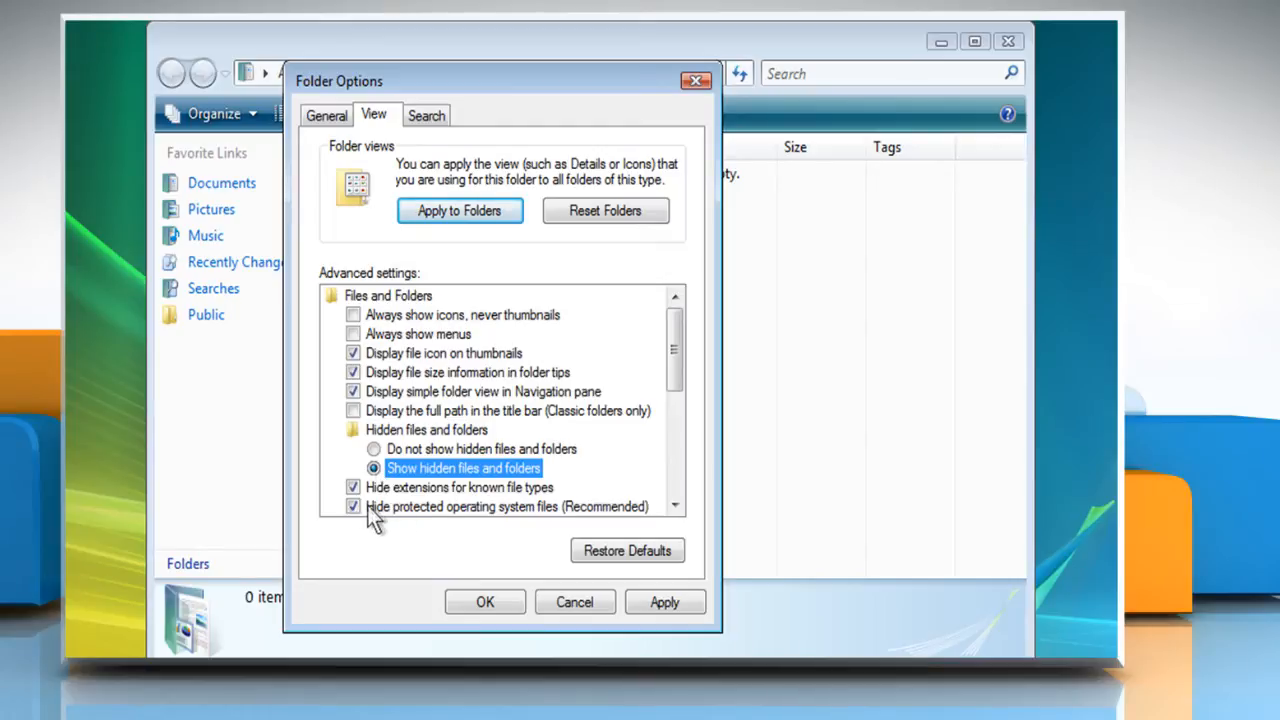
click(353, 506)
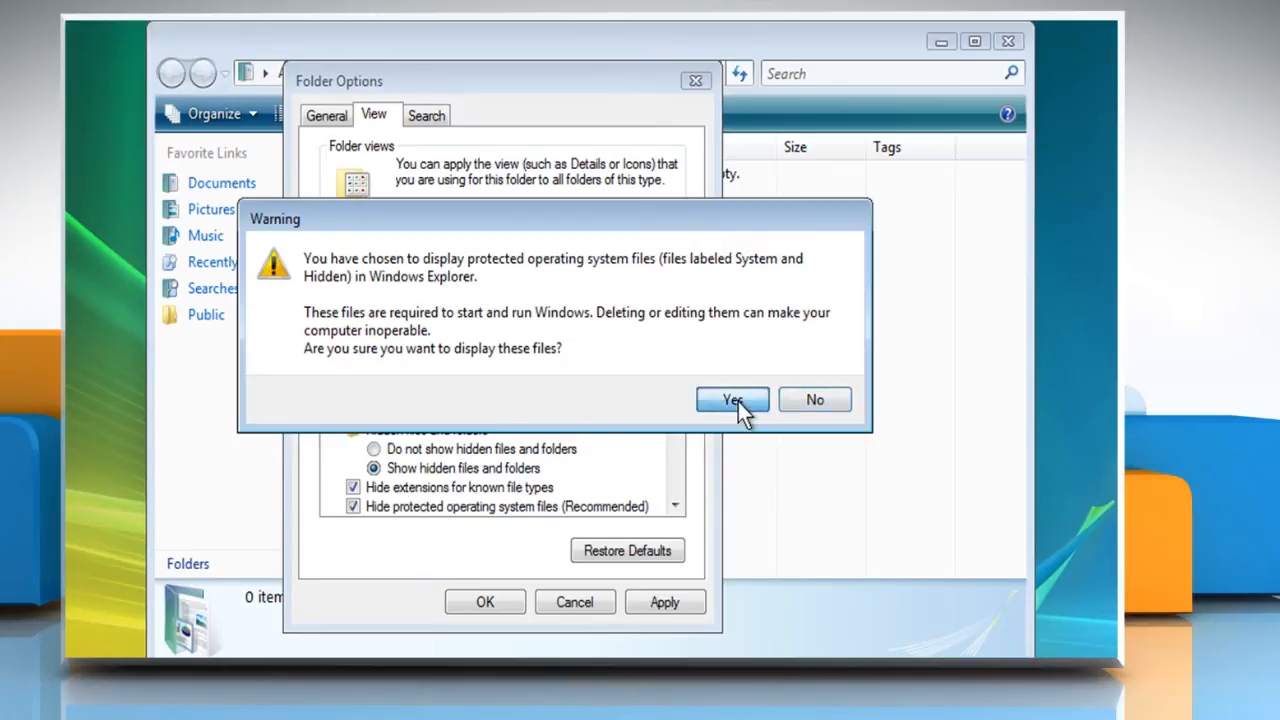
click(731, 399)
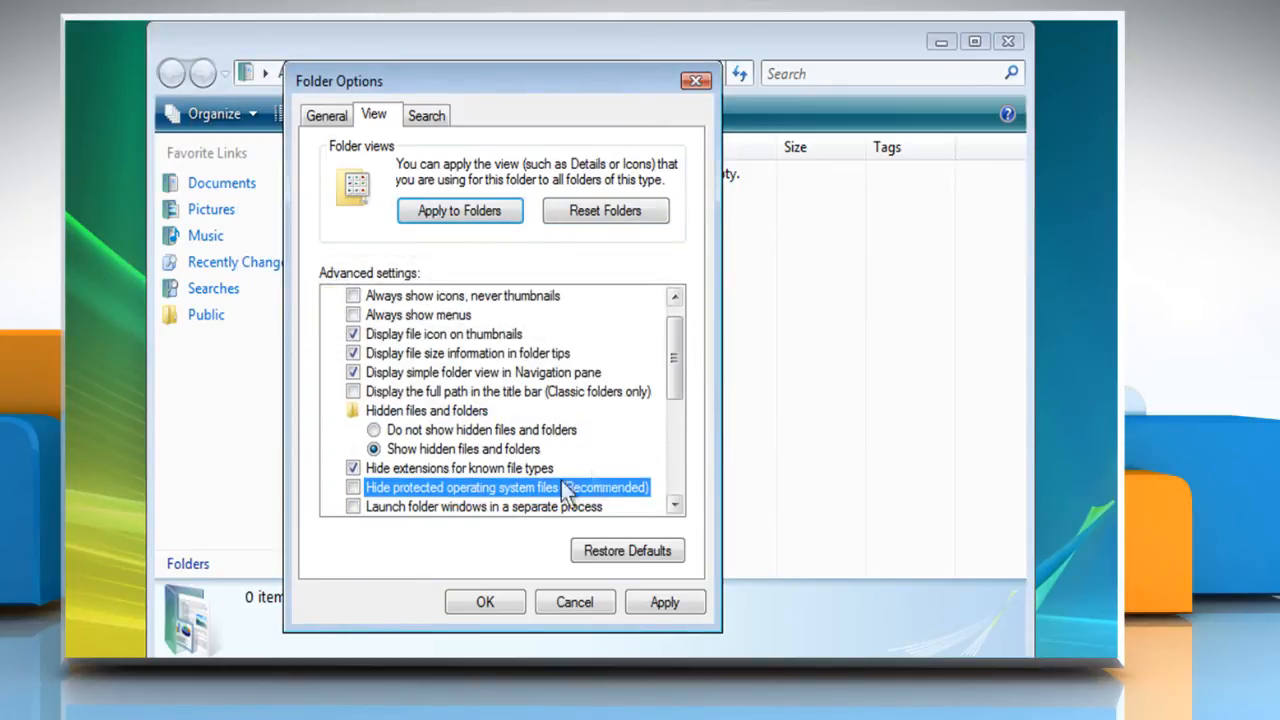
click(484, 602)
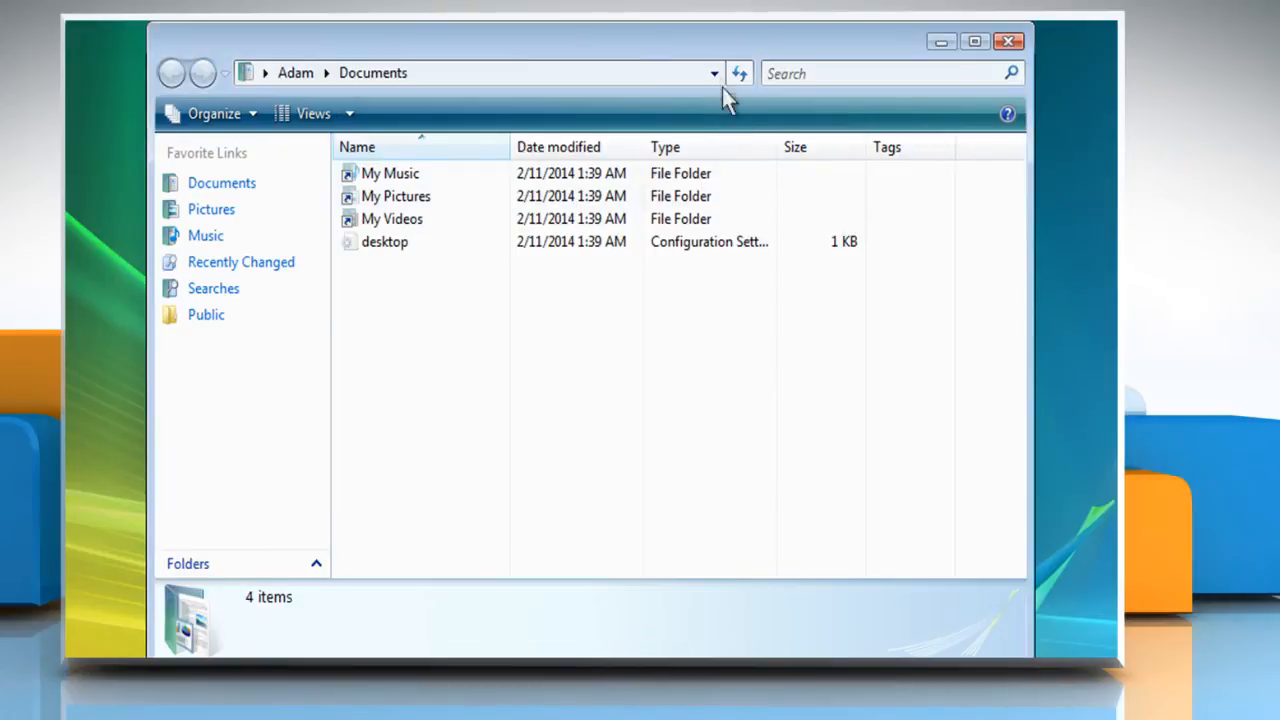
click(714, 72)
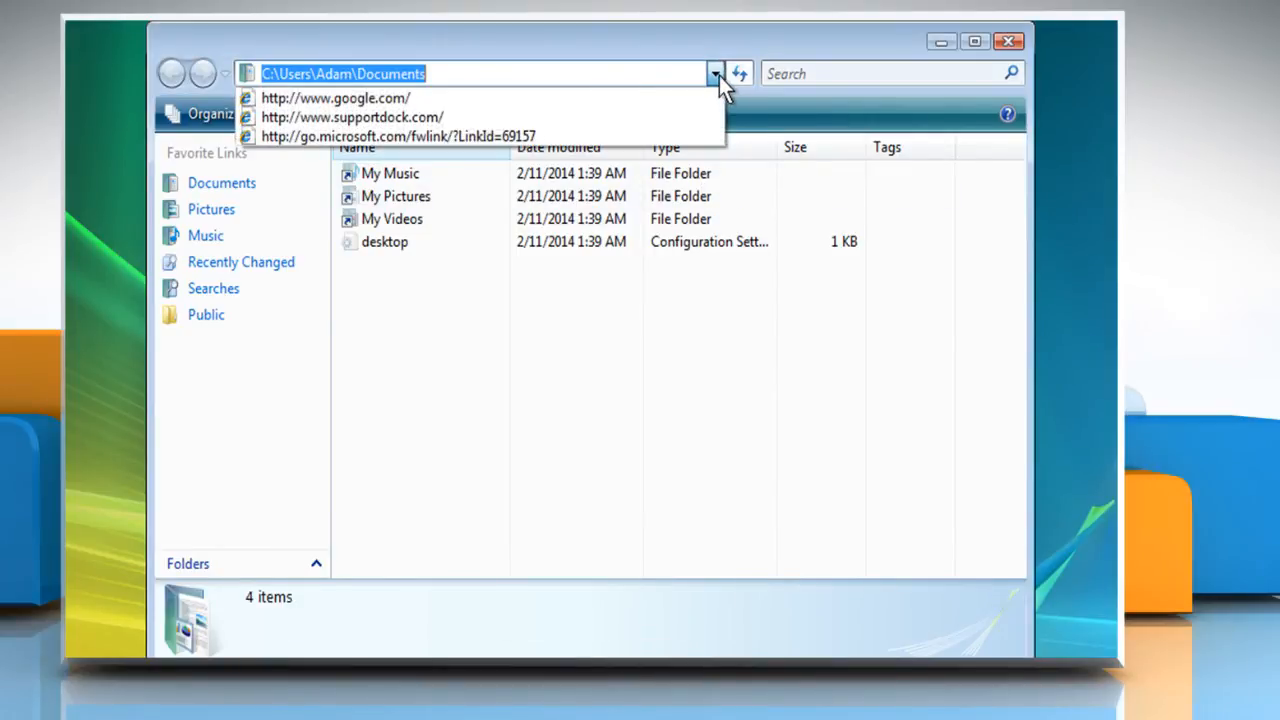
mouse_move(710, 95)
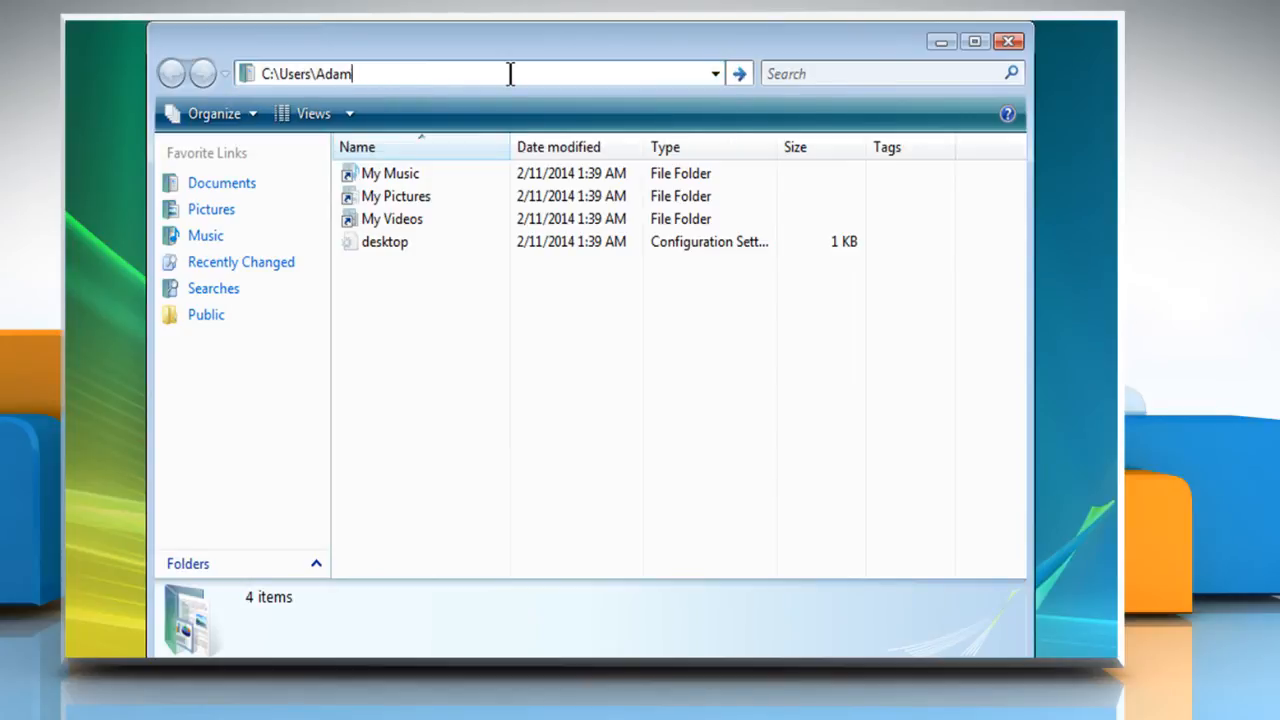
key(Enter)
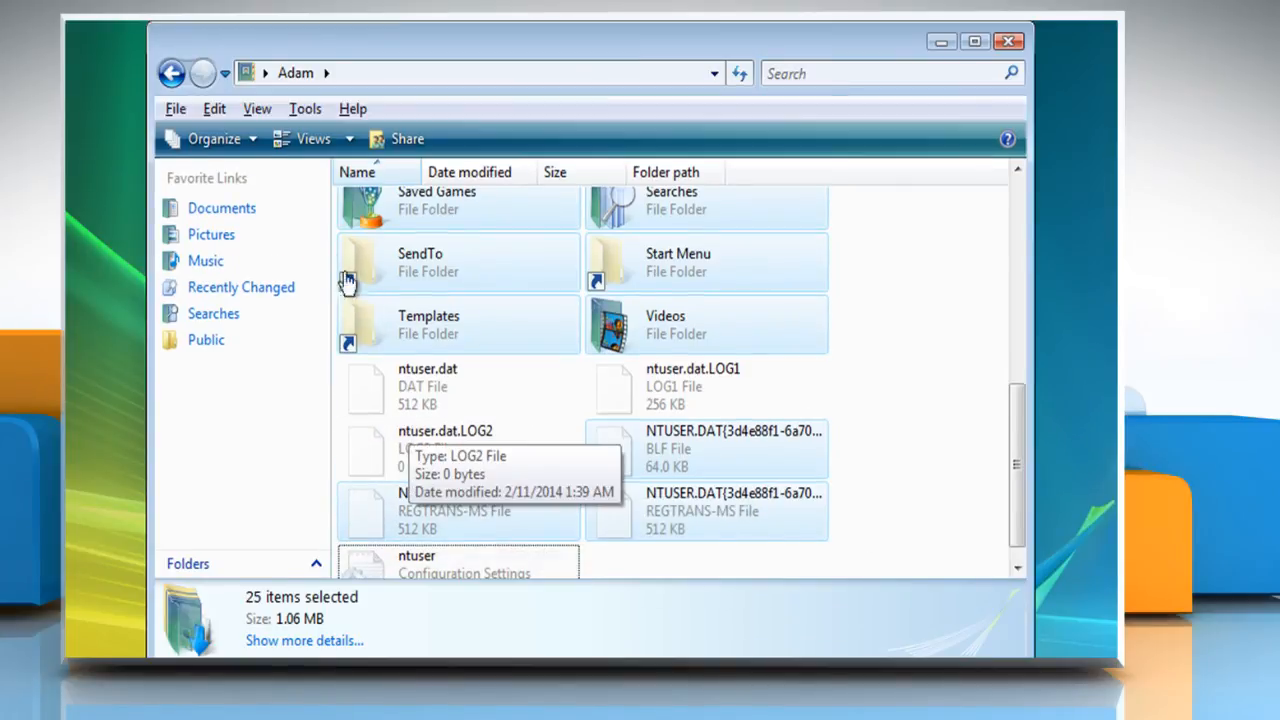
click(214, 108)
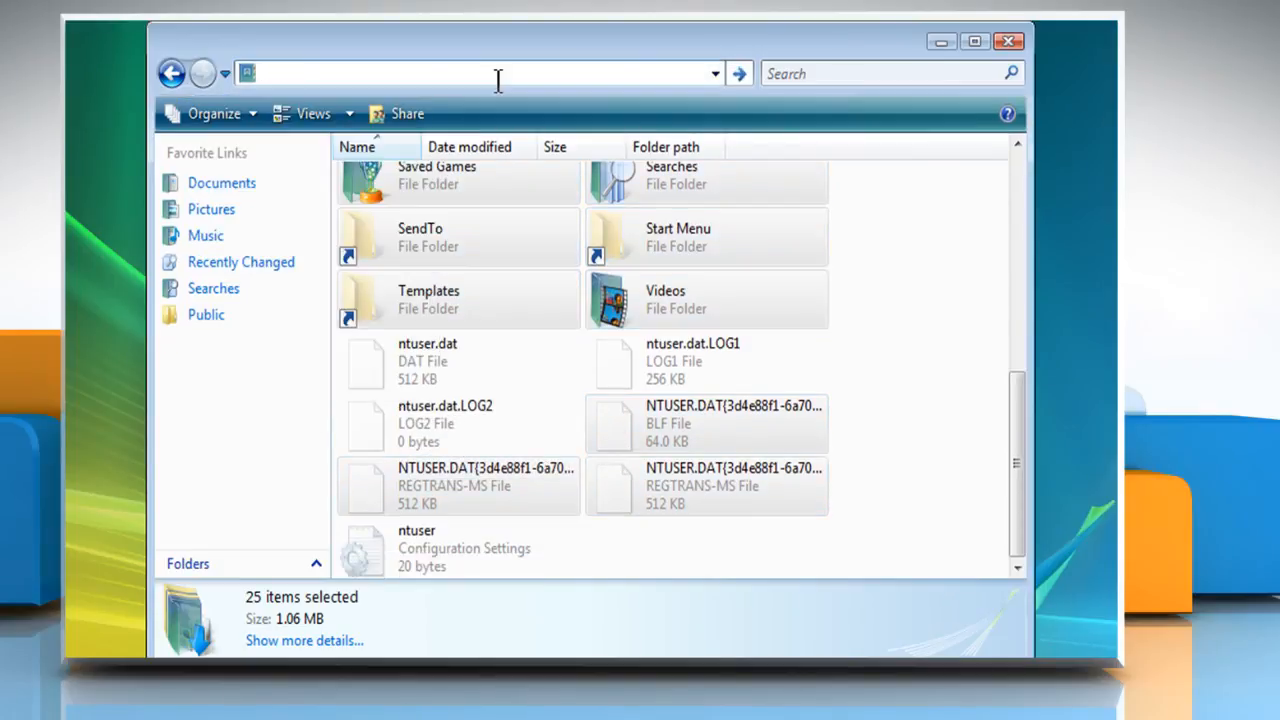
text(c:\)
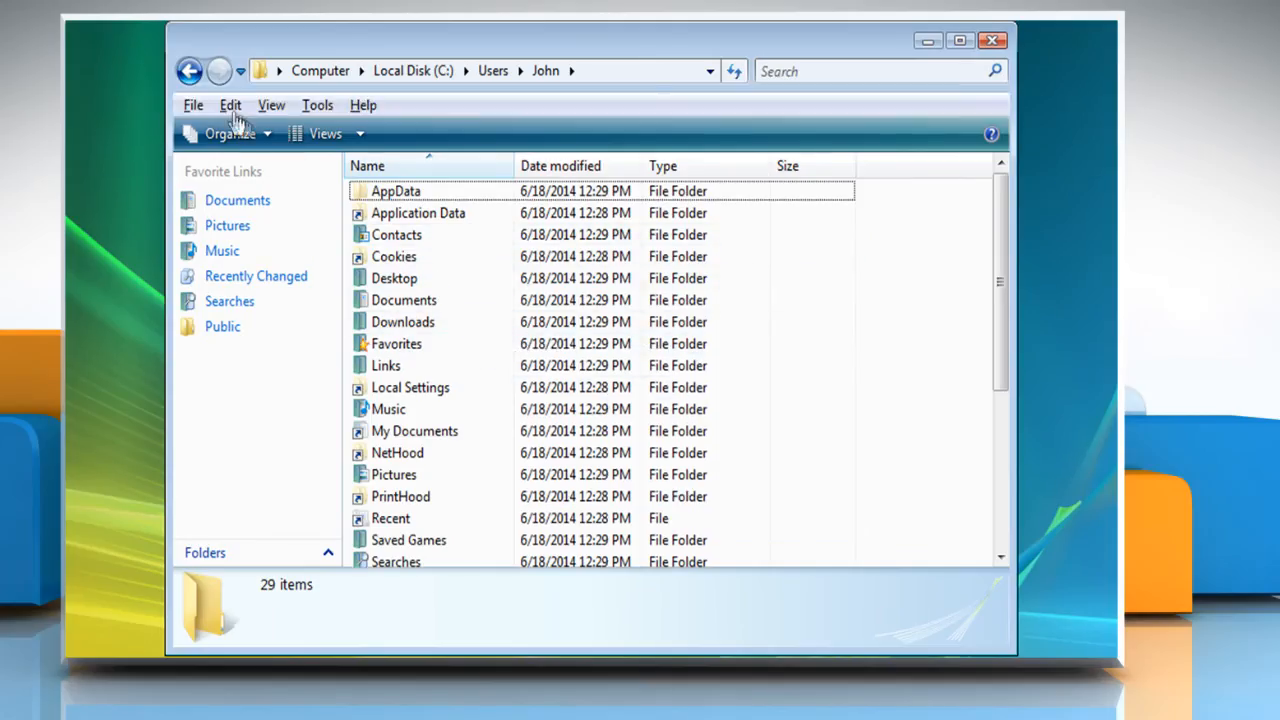
Paste Adam's items into John's folder, merging all folders and not copying conflicting files.
click(231, 104)
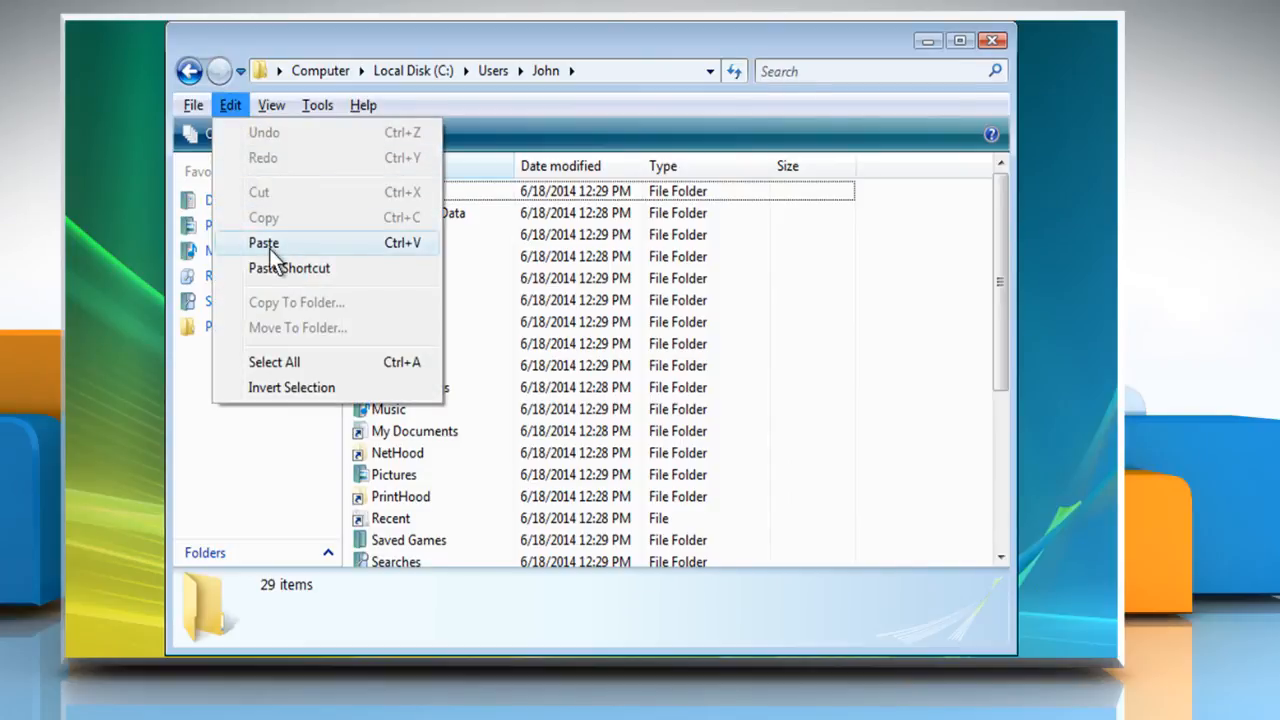
click(263, 243)
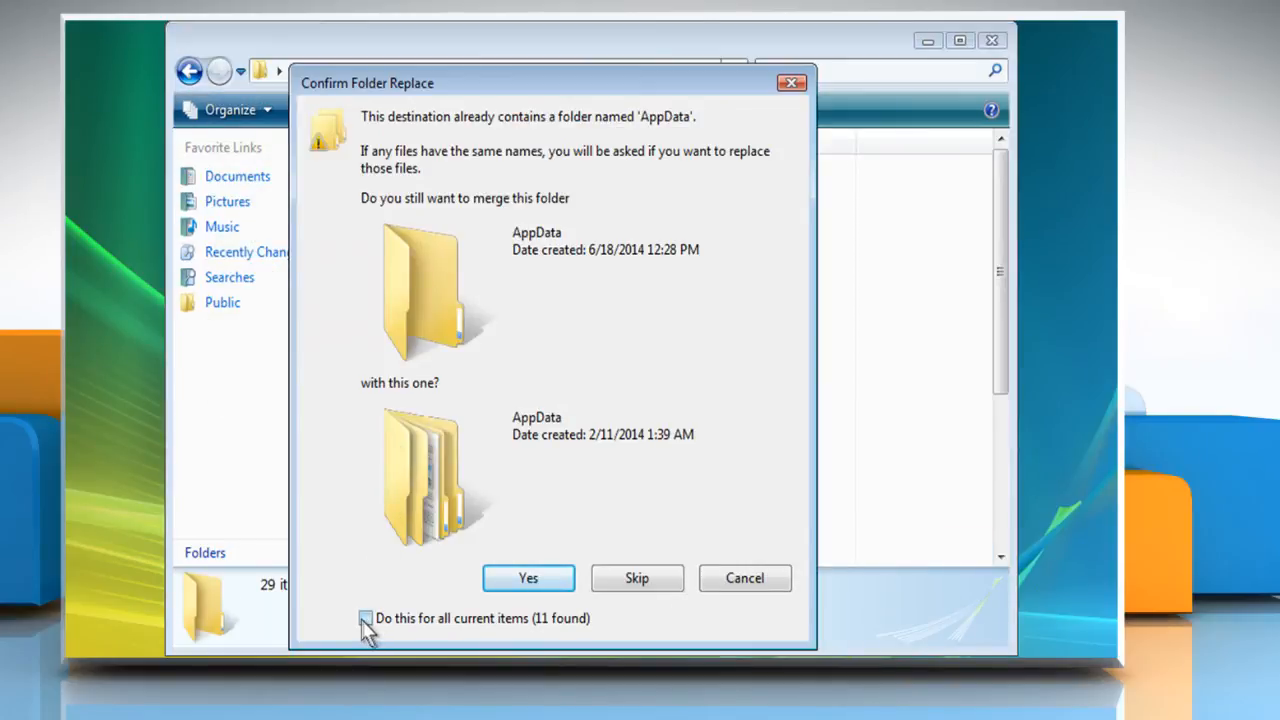
click(366, 619)
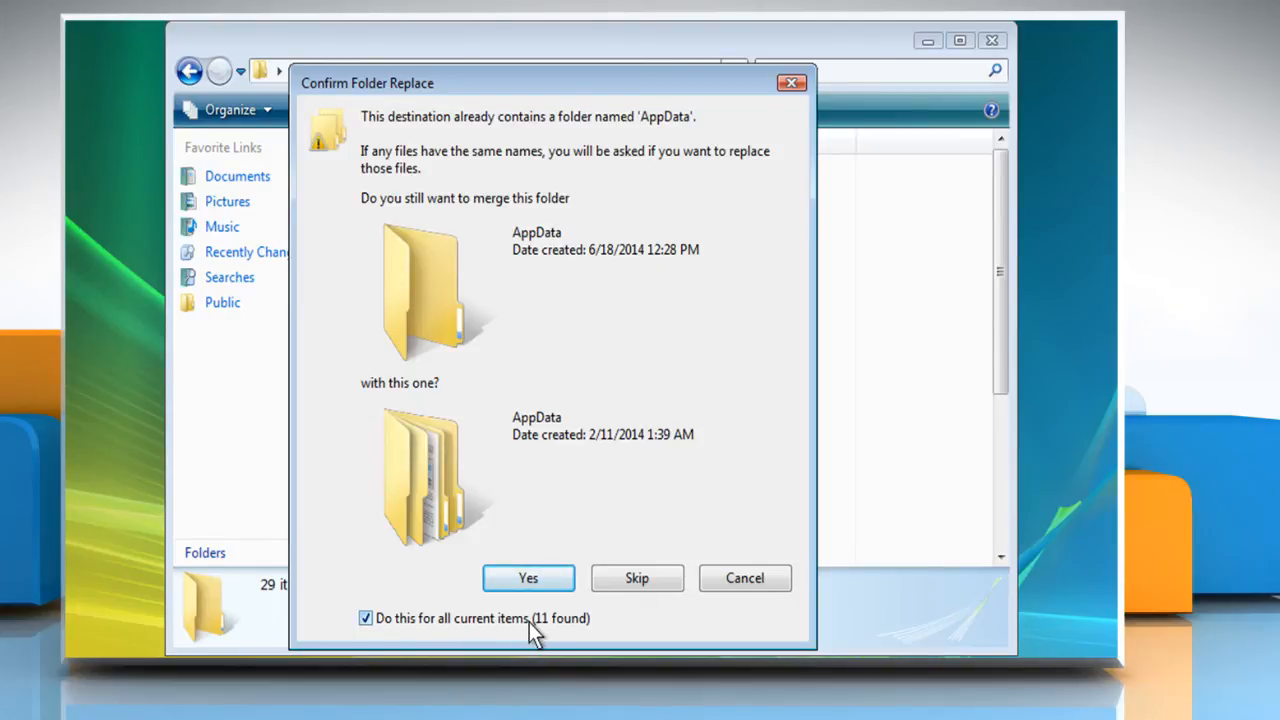
mouse_move(528, 578)
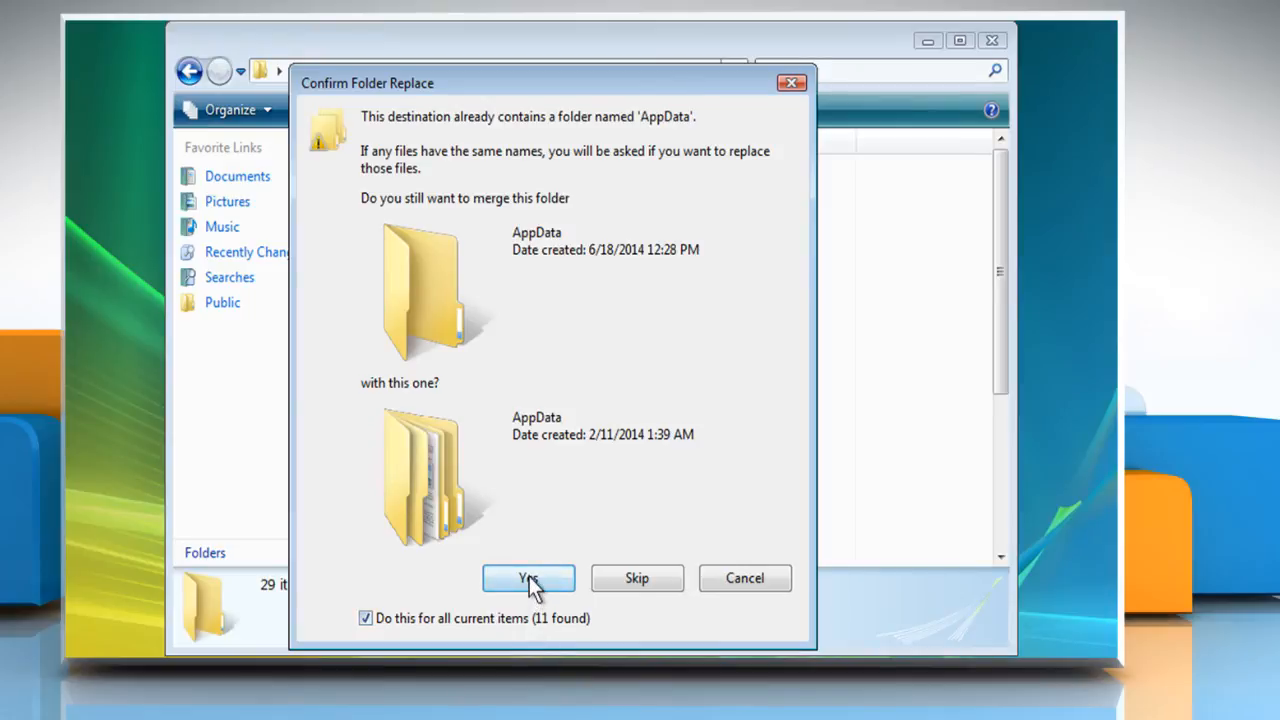
click(528, 578)
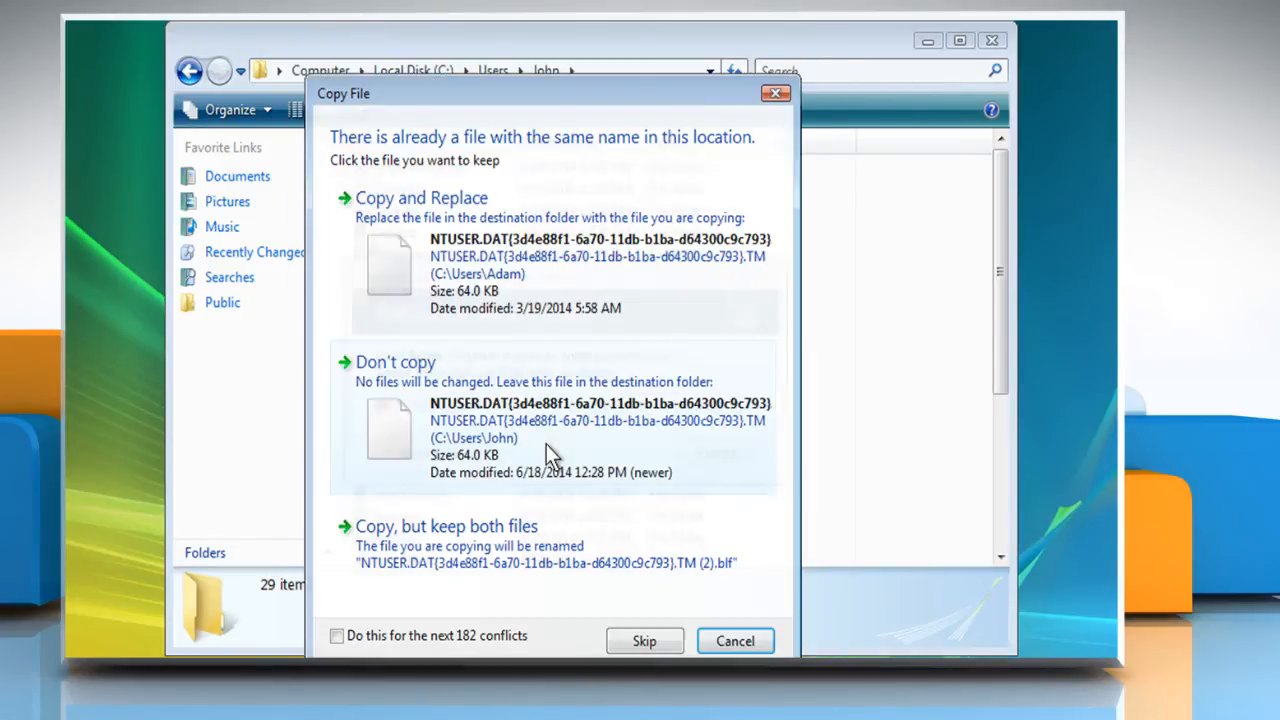
click(421, 197)
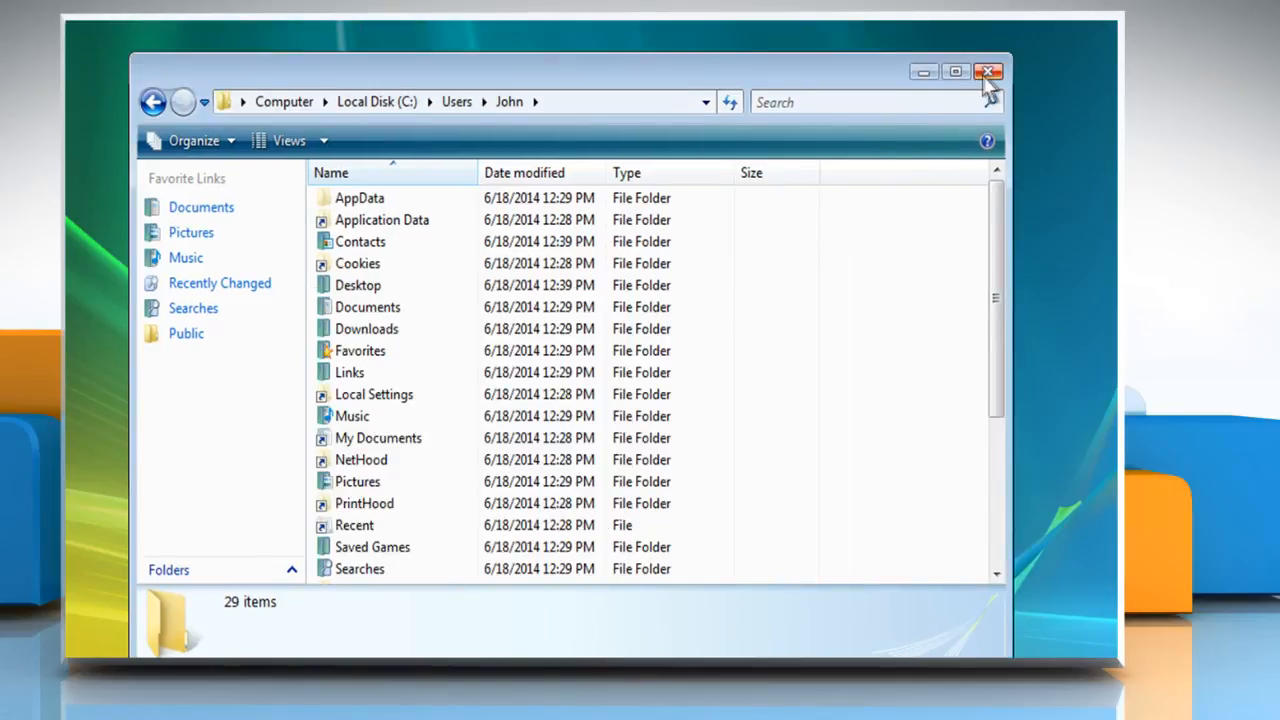
Close Explorer, log off via the Start menu lock-button arrow, and select John.
click(989, 70)
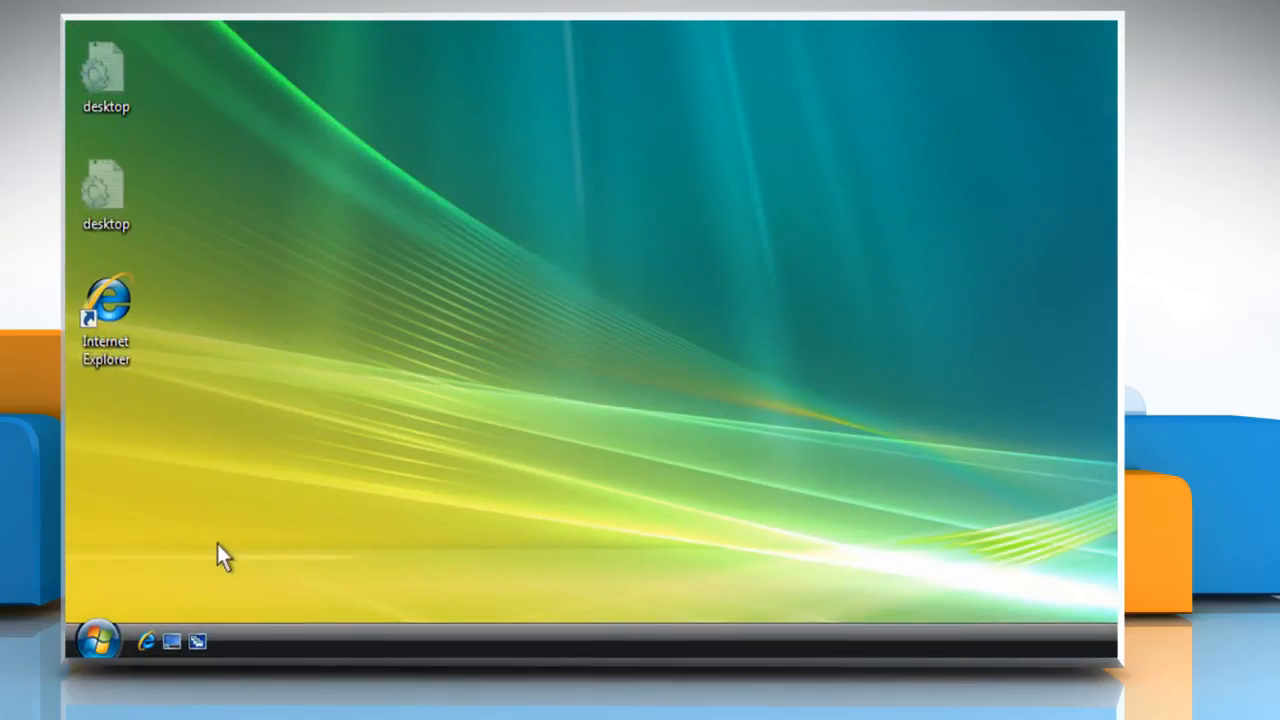
click(95, 644)
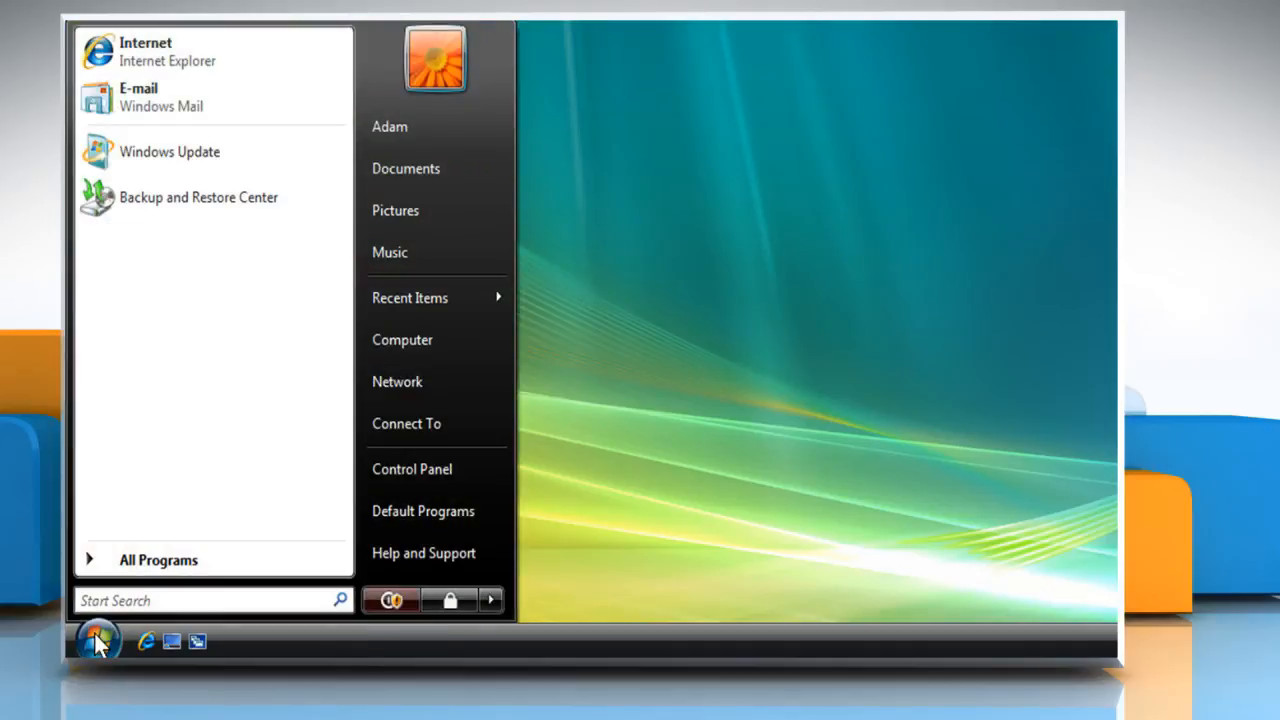
mouse_move(490, 600)
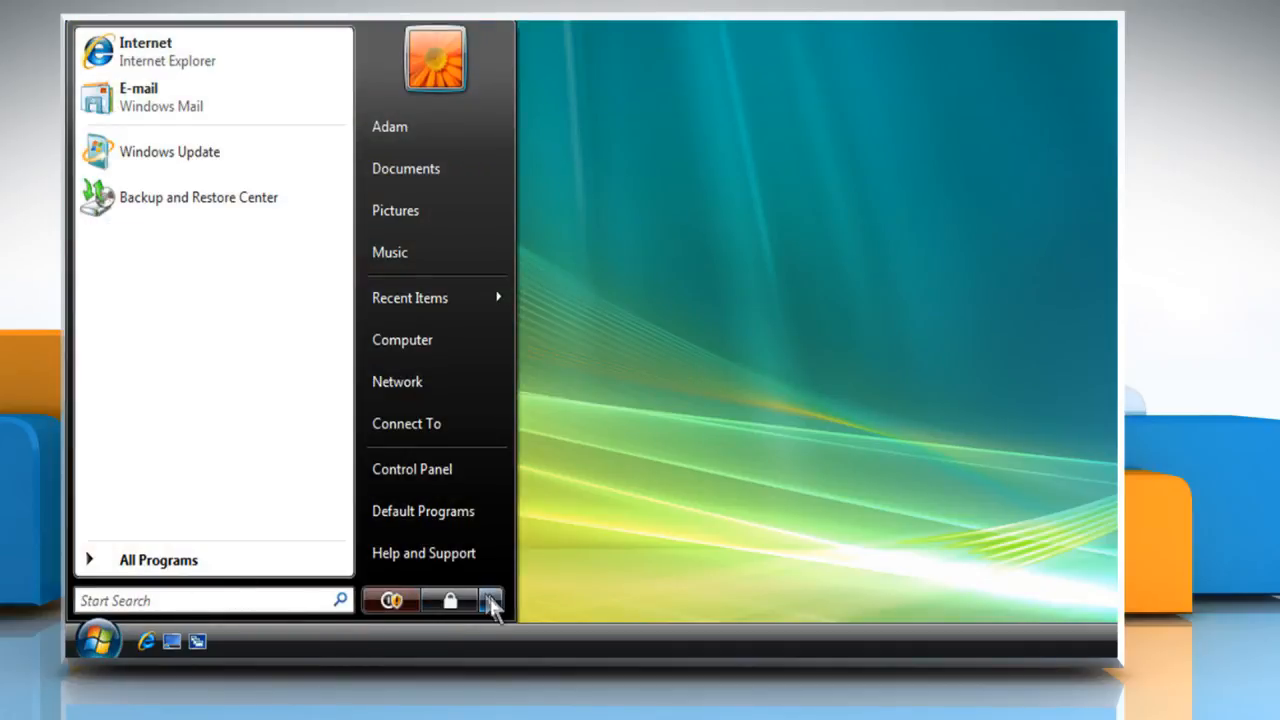
click(490, 600)
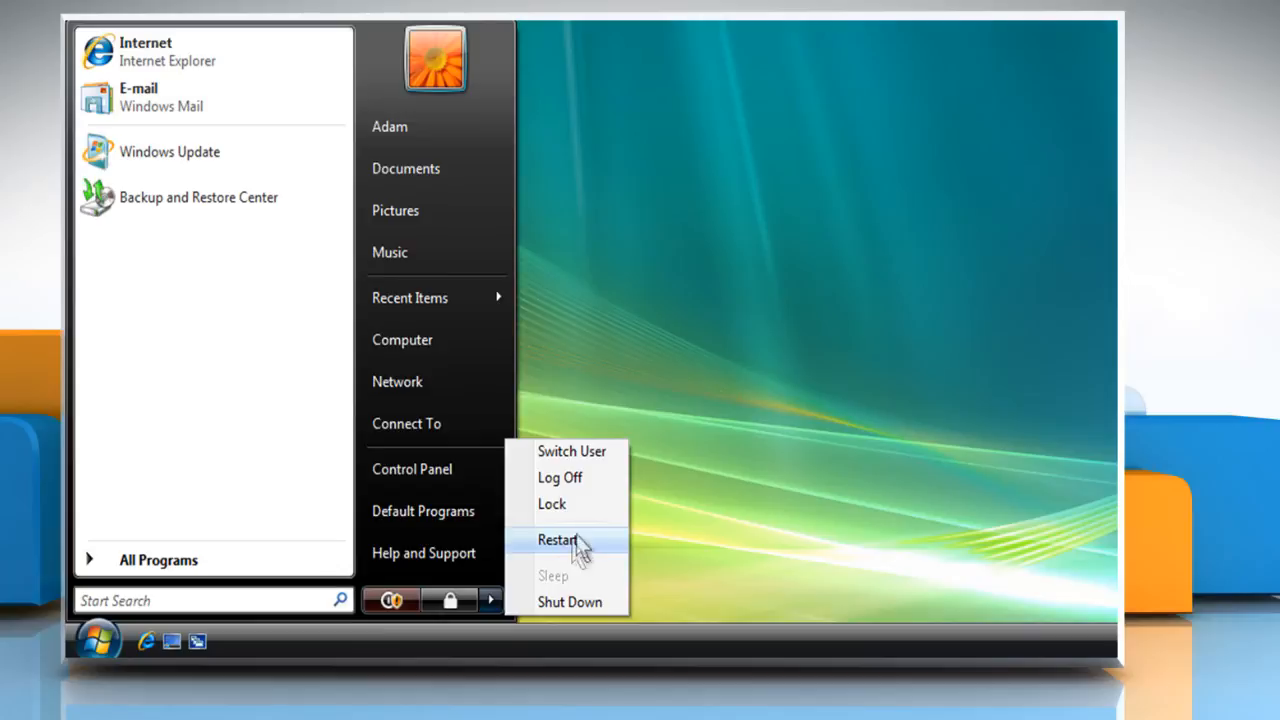
mouse_move(585, 496)
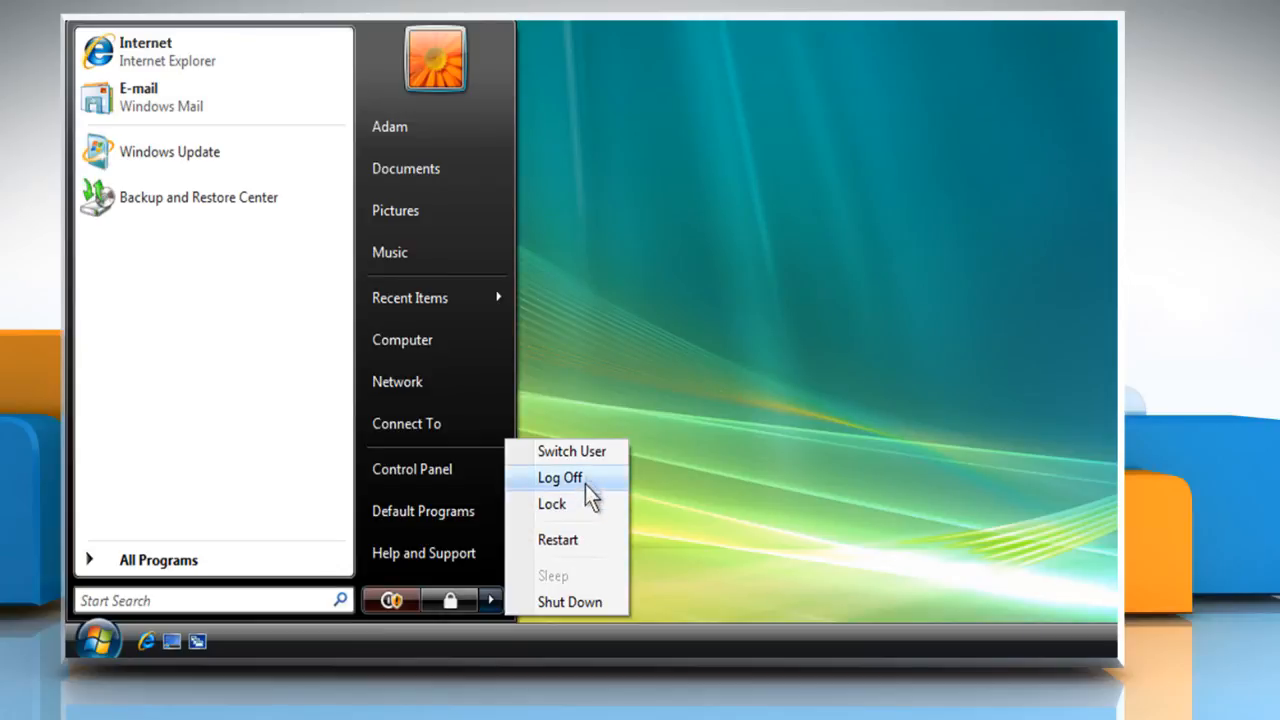
click(559, 478)
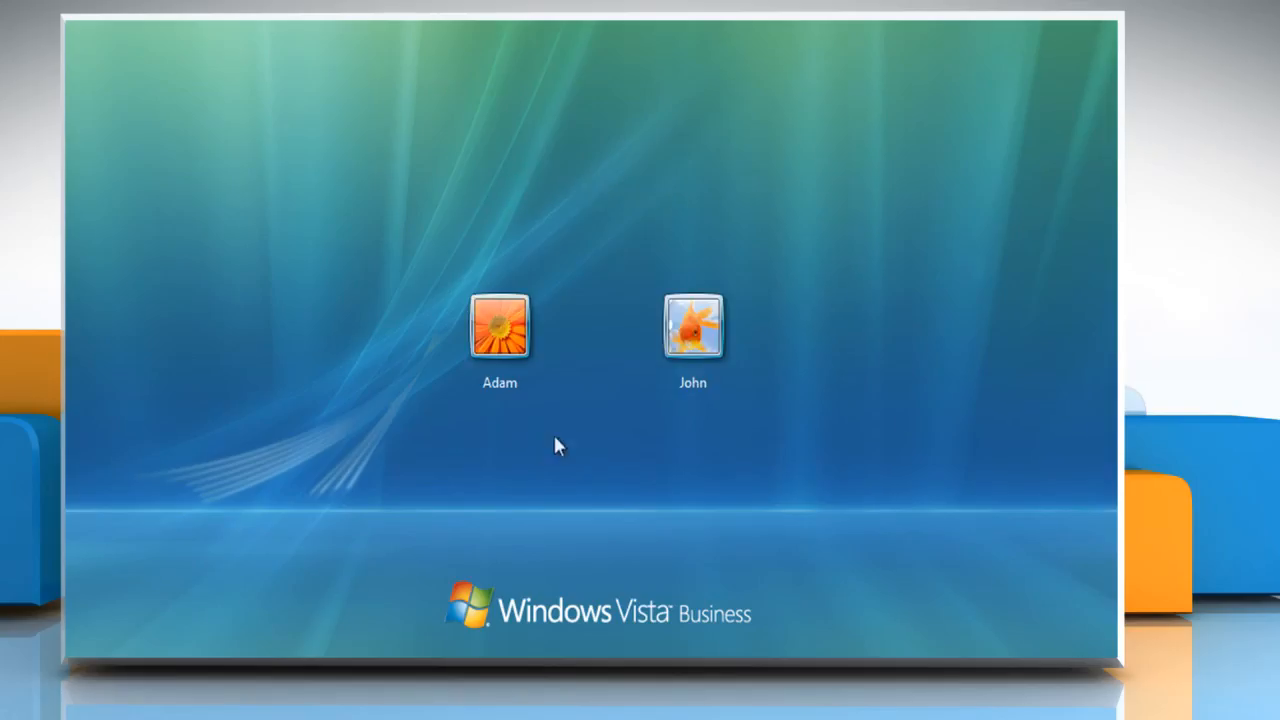
click(692, 328)
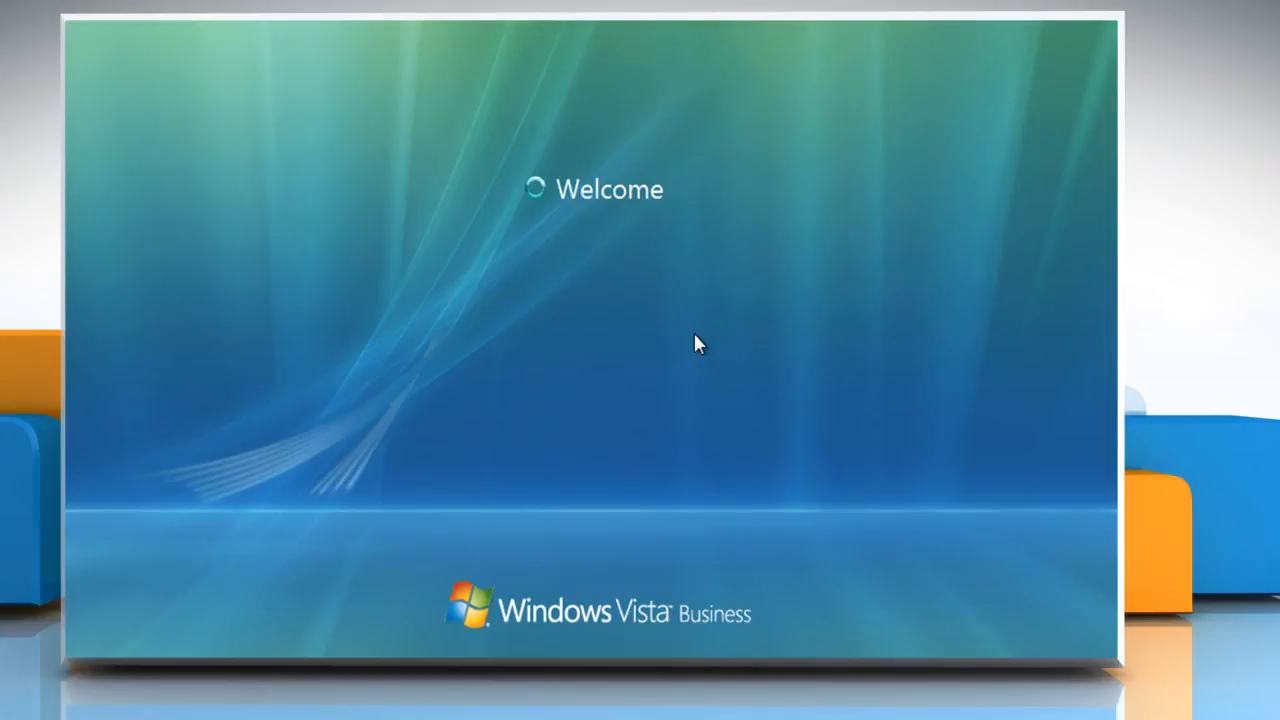